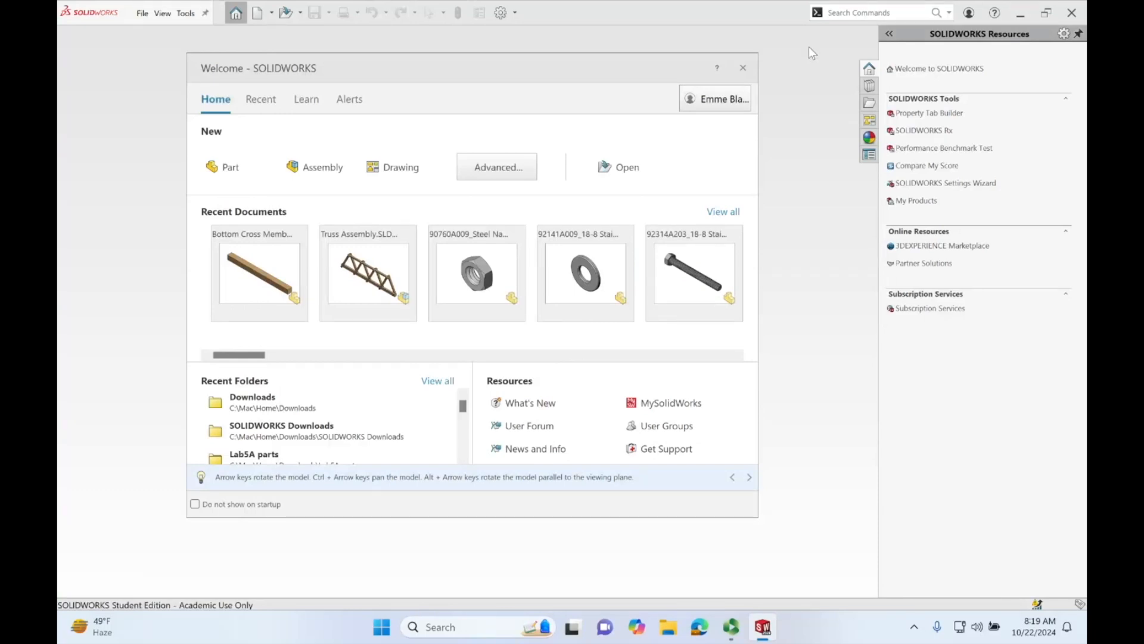
mouse_move(410, 172)
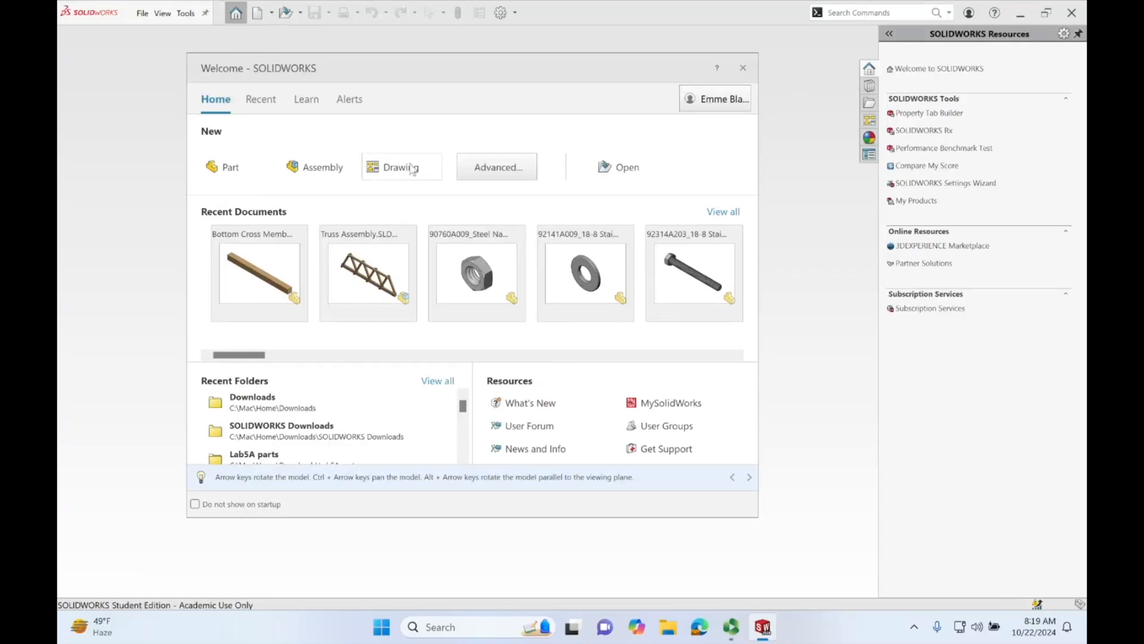
mouse_move(419, 174)
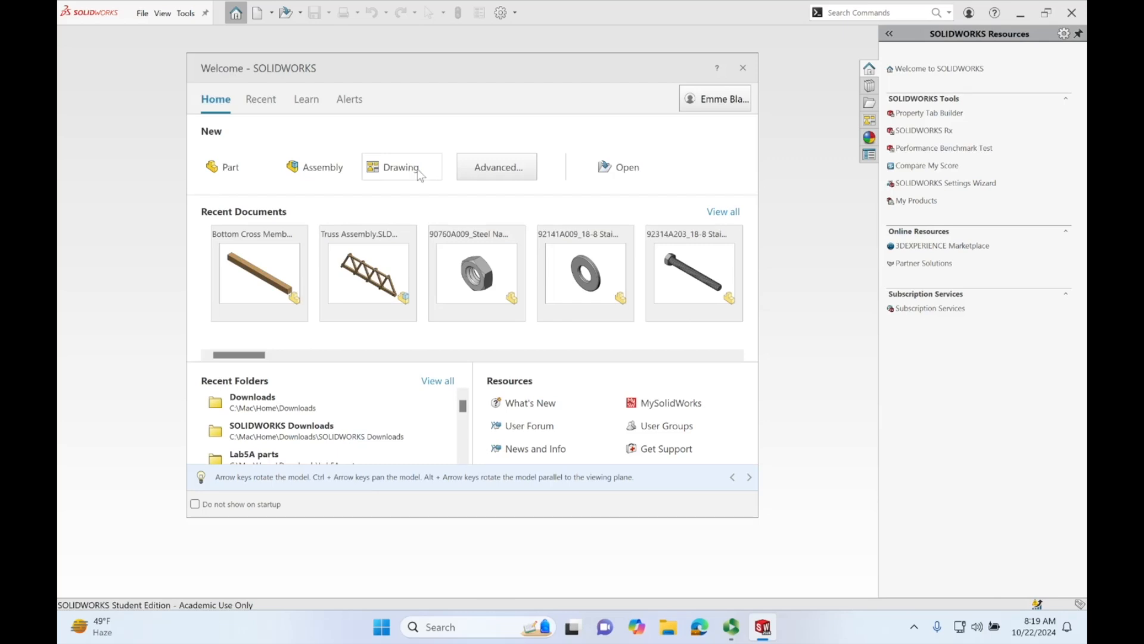
Step: Create a new drawing on a B (ANSI) Landscape sheet from the Welcome dialog
click(394, 166)
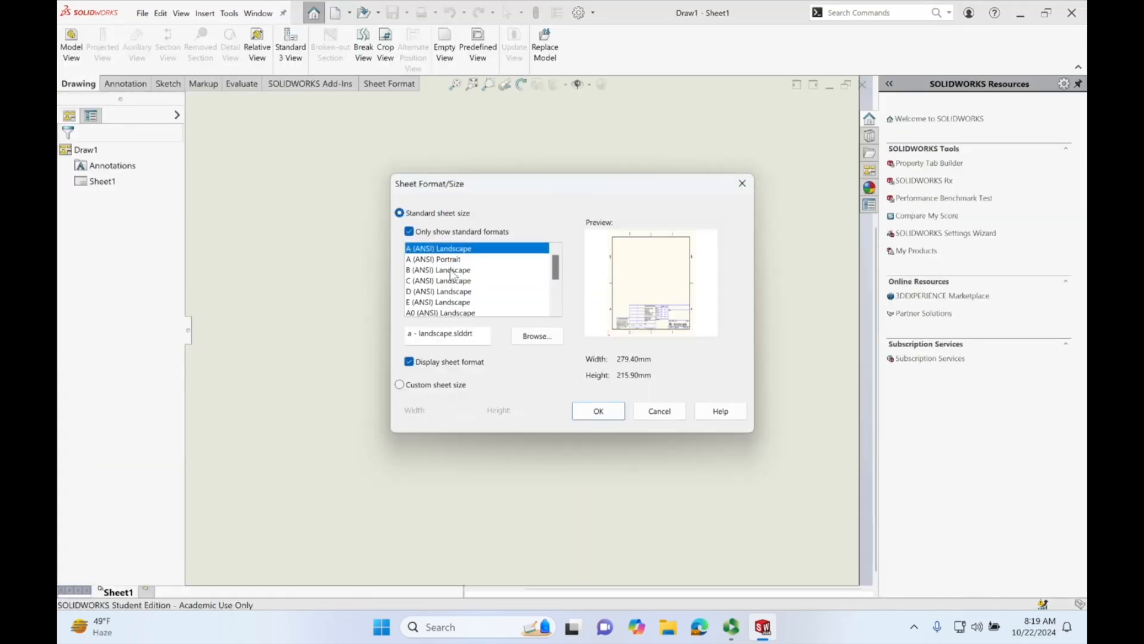
click(439, 269)
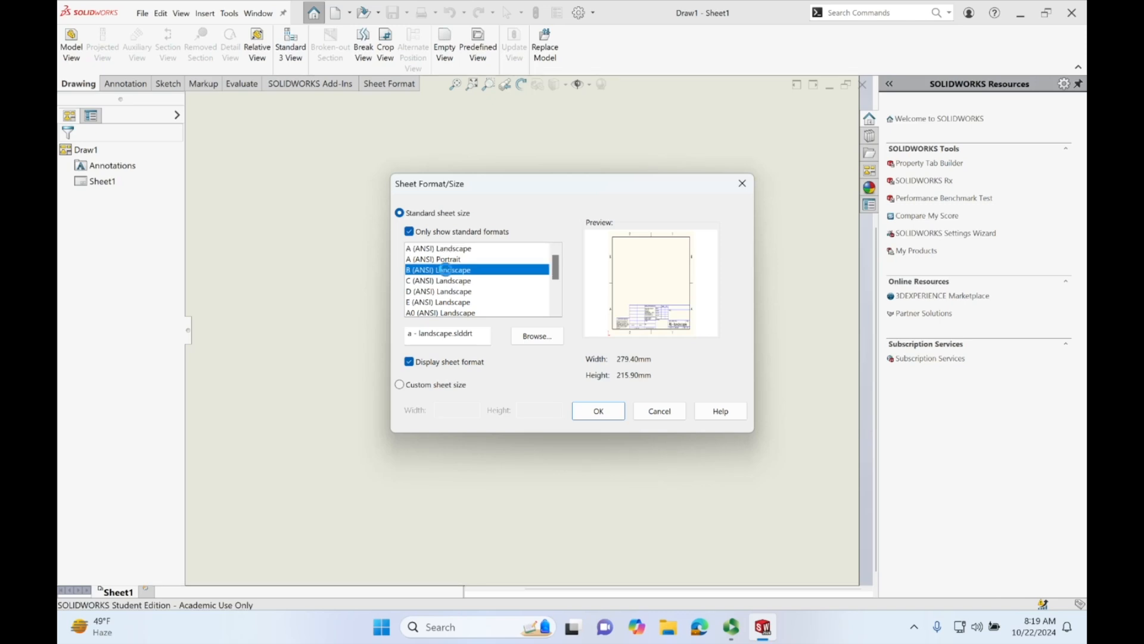
click(598, 410)
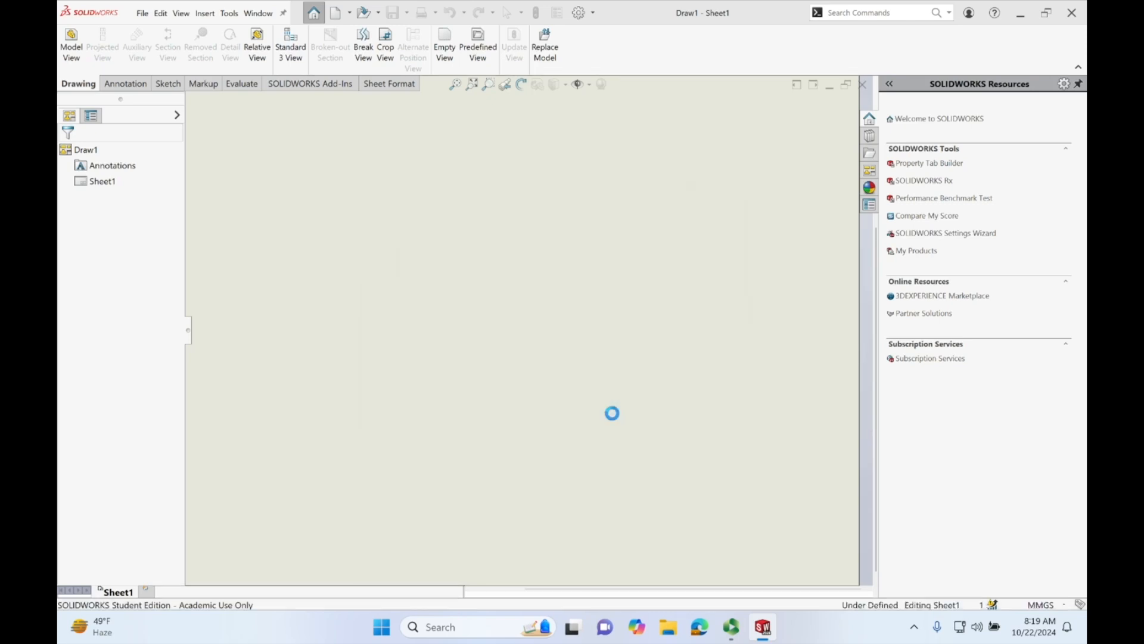
Step: Browse in Model View and load the Main Beam part for the first drawing view
click(70, 43)
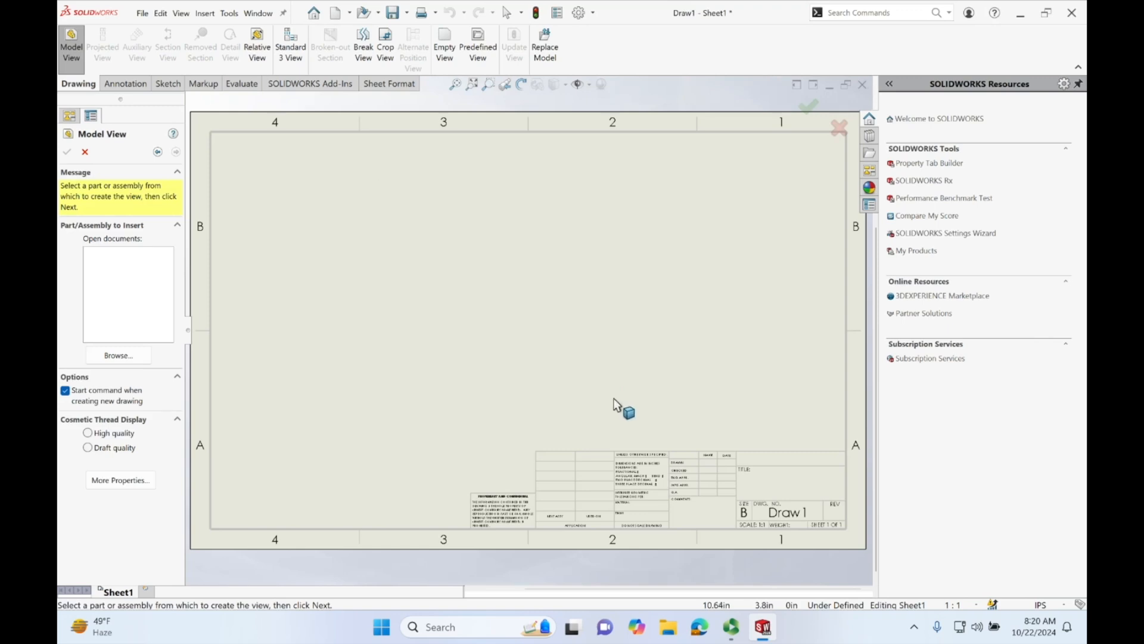
mouse_move(600, 374)
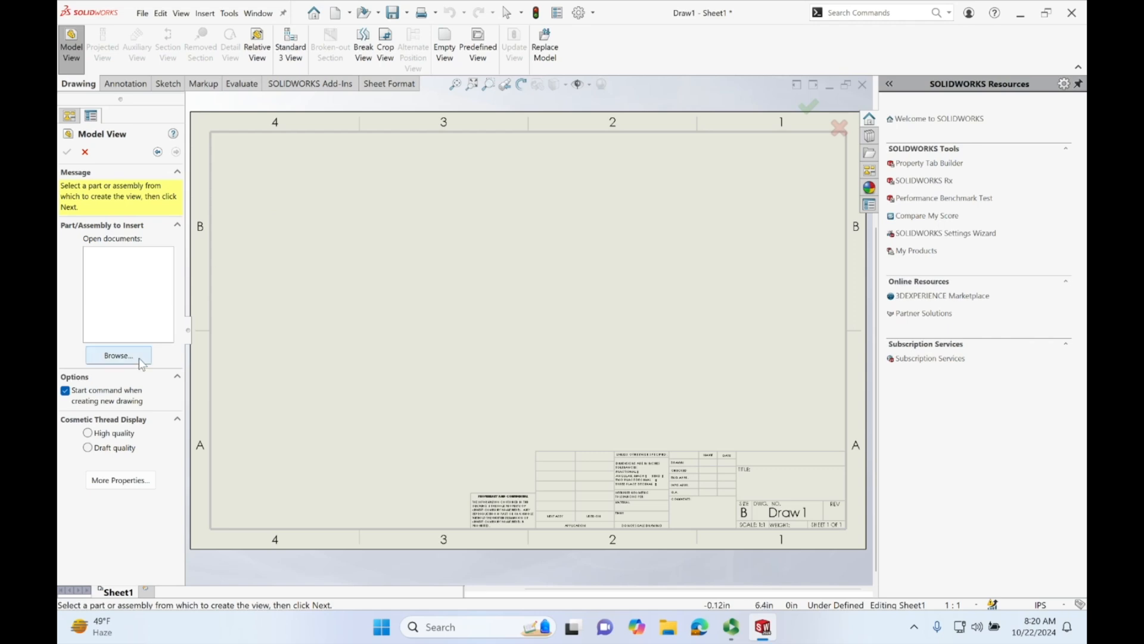
click(118, 355)
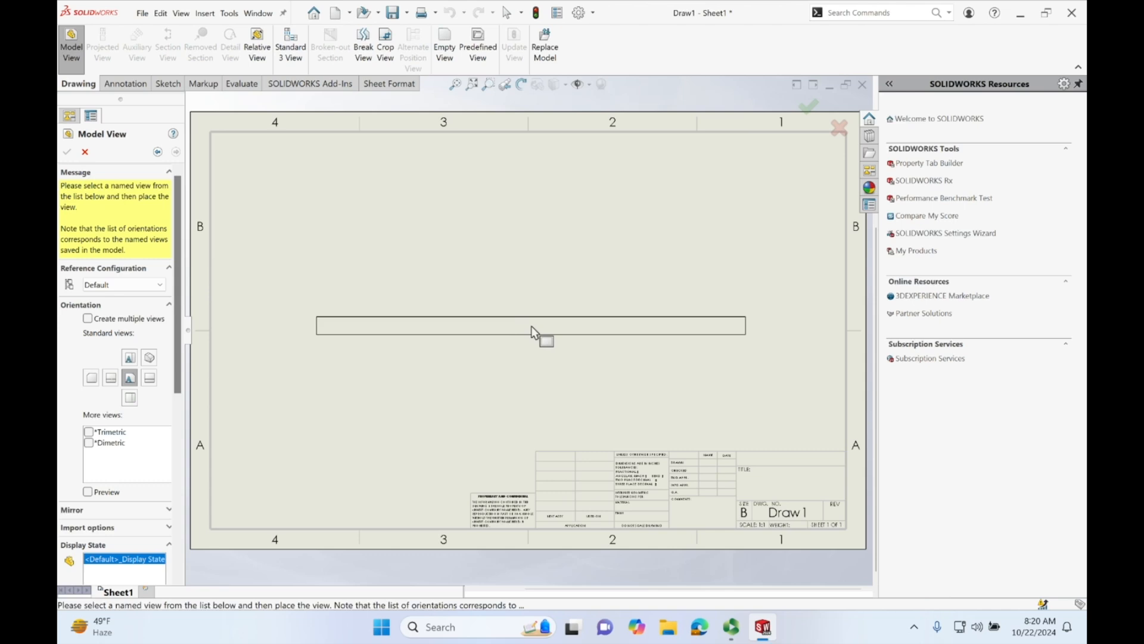
mouse_move(441, 424)
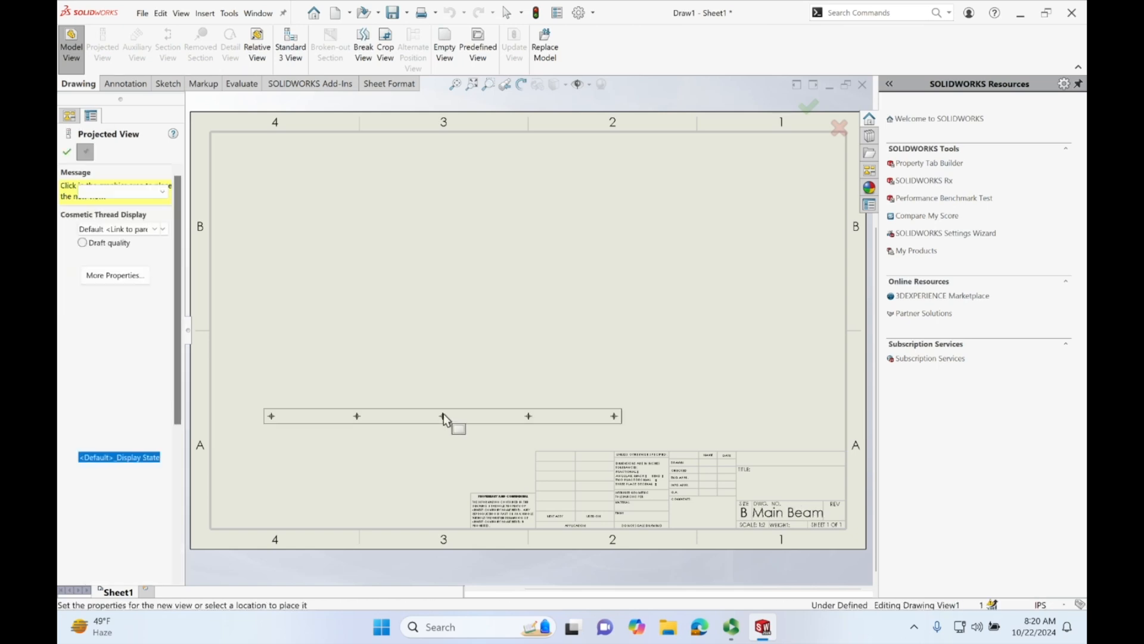
Step: Place a projected view of the beam and set the top view to Hidden Lines Visible
click(444, 328)
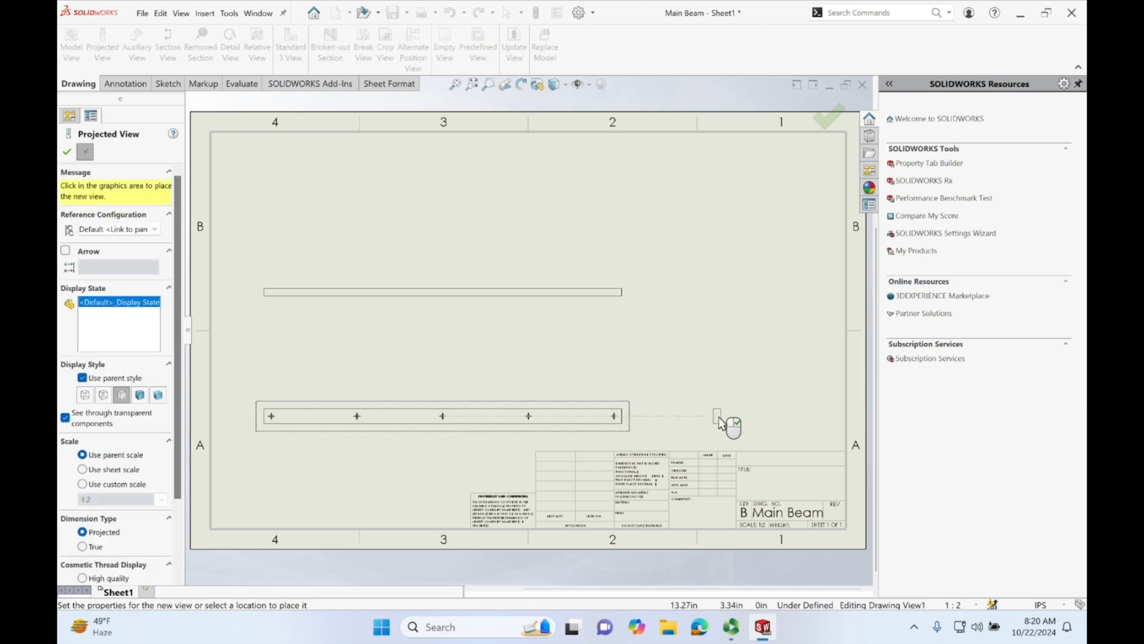
mouse_move(745, 236)
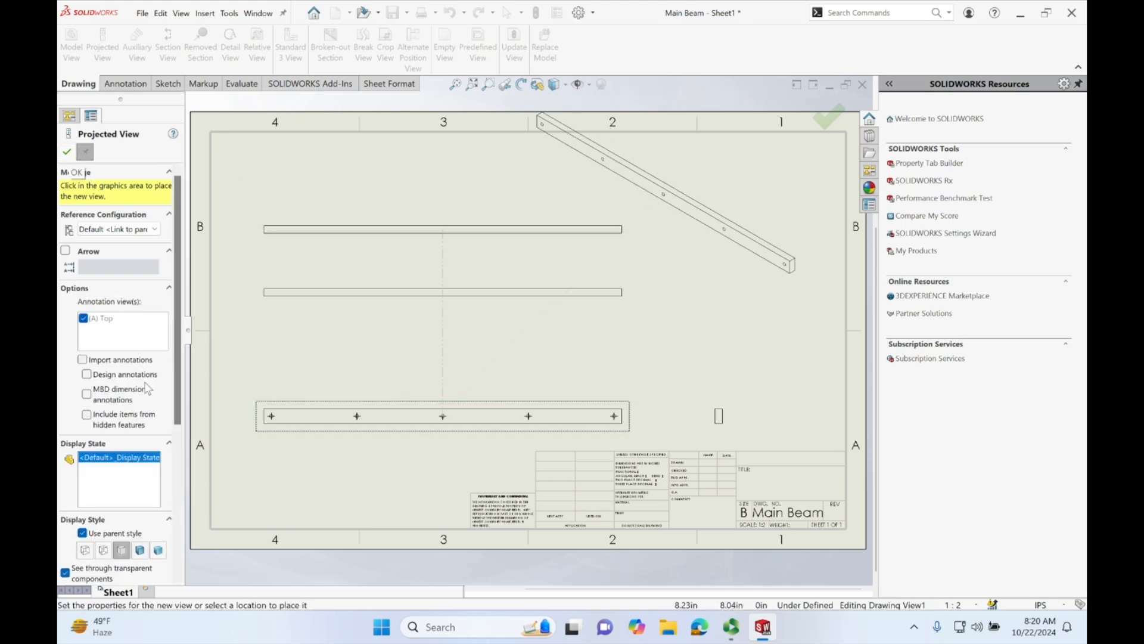
scroll(down, 3)
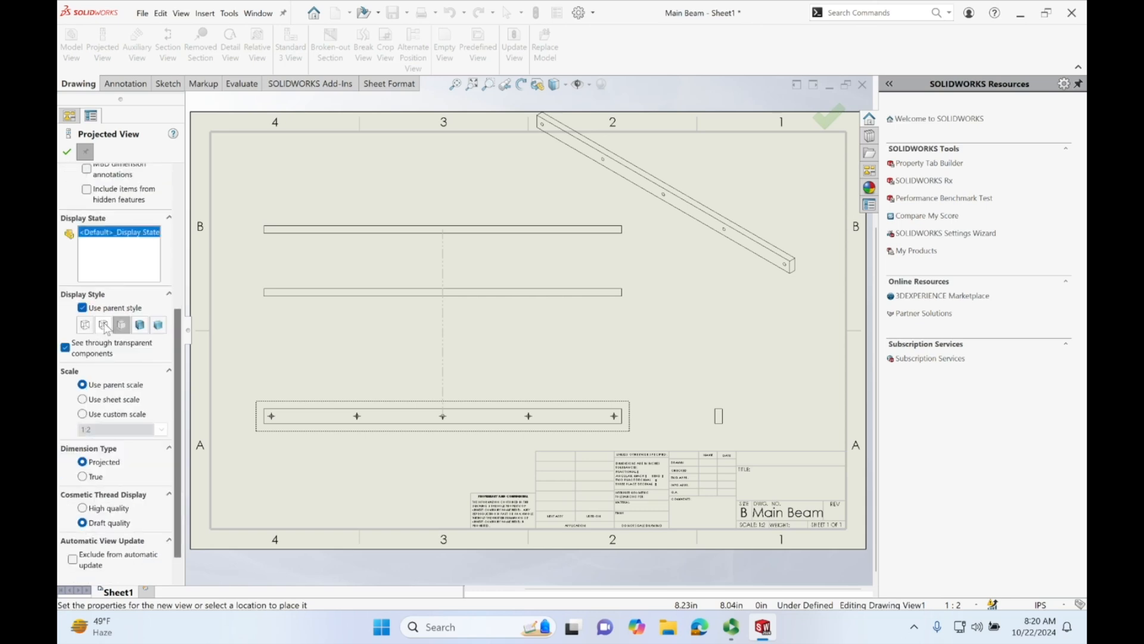
click(103, 324)
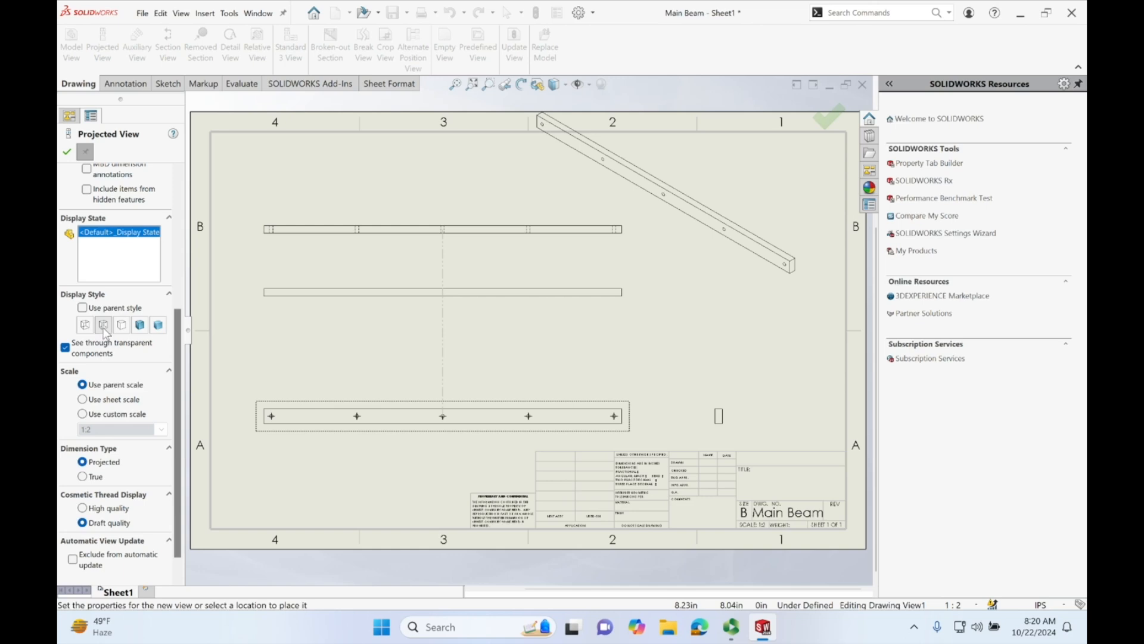
mouse_move(471, 328)
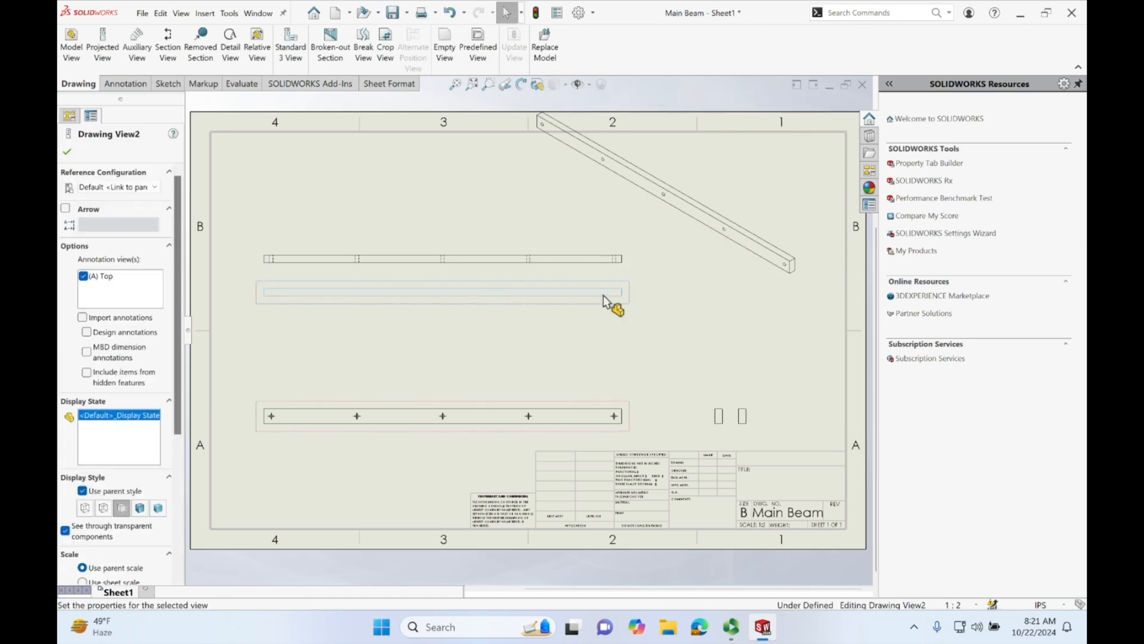
Step: Delete the duplicate top view and the extra side view from the sheet
right_click(608, 306)
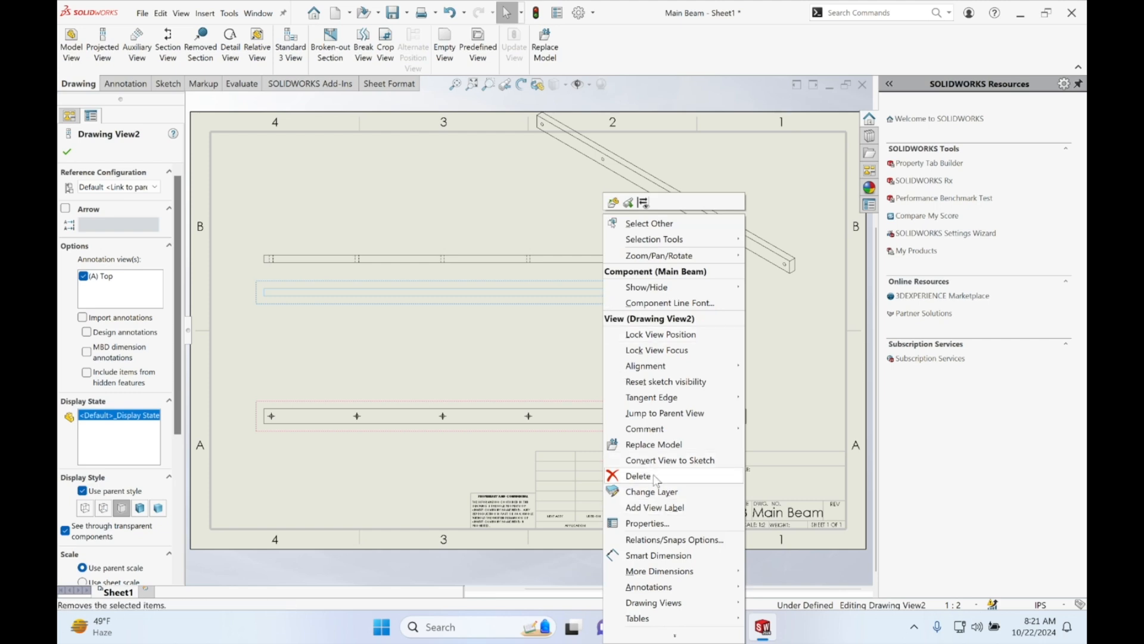
click(638, 476)
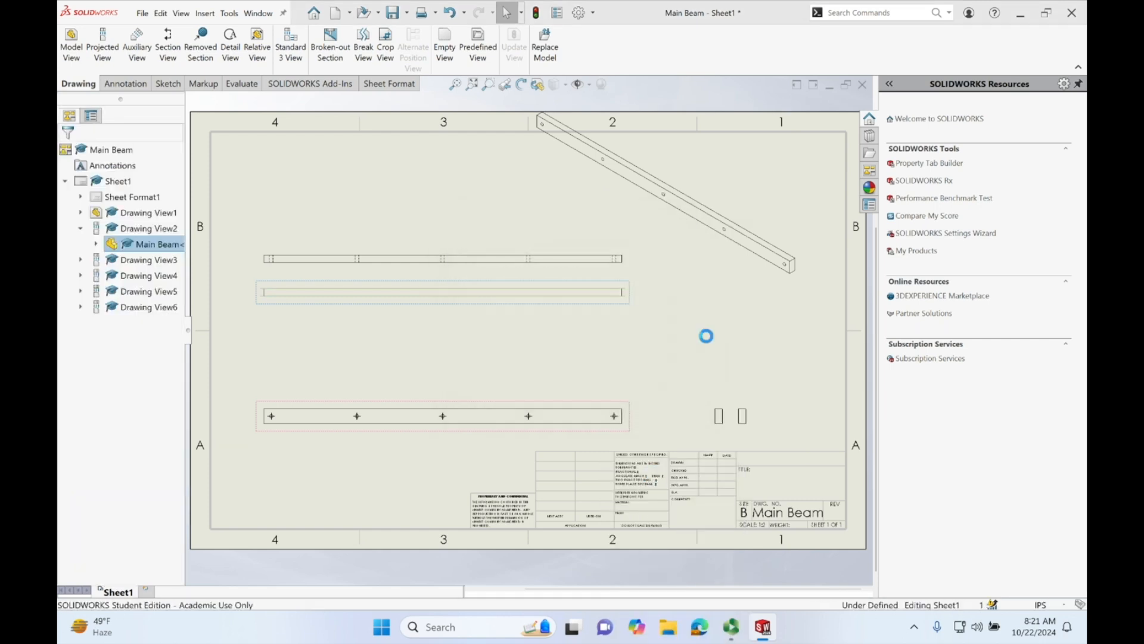
click(719, 417)
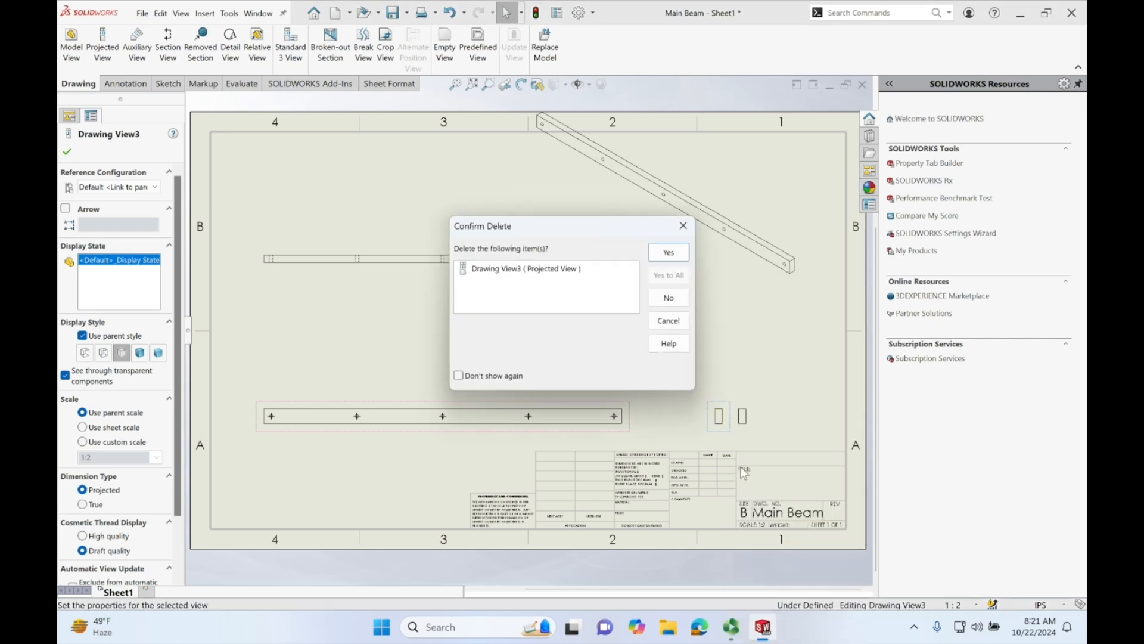
click(667, 253)
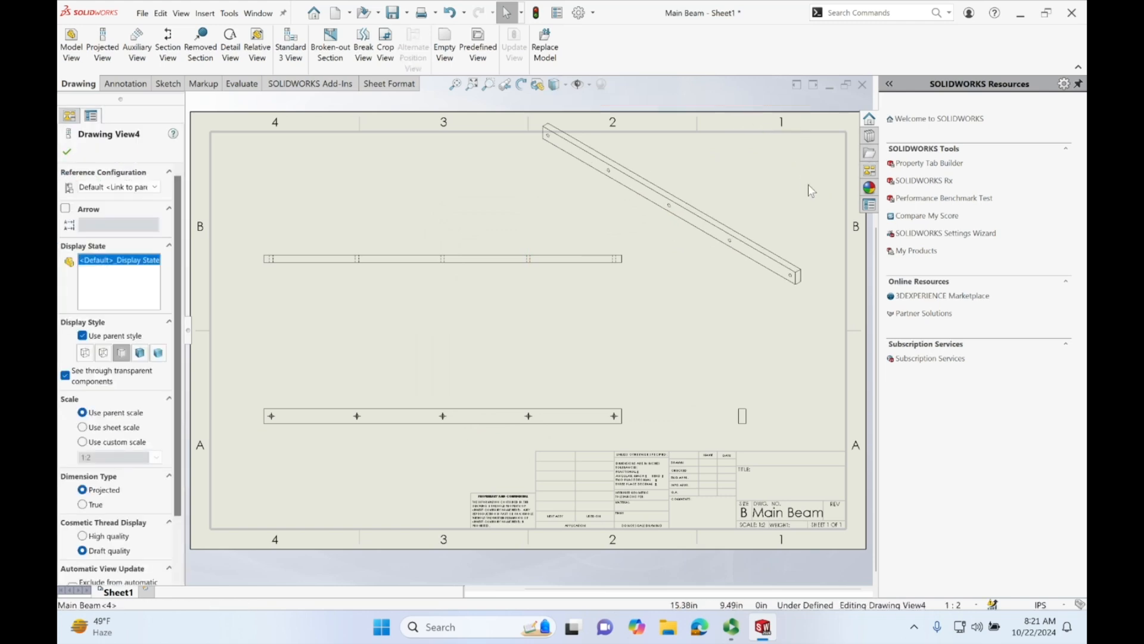
Step: Move the isometric view to the upper right and the front view up toward the top view
drag(668, 204, 570, 292)
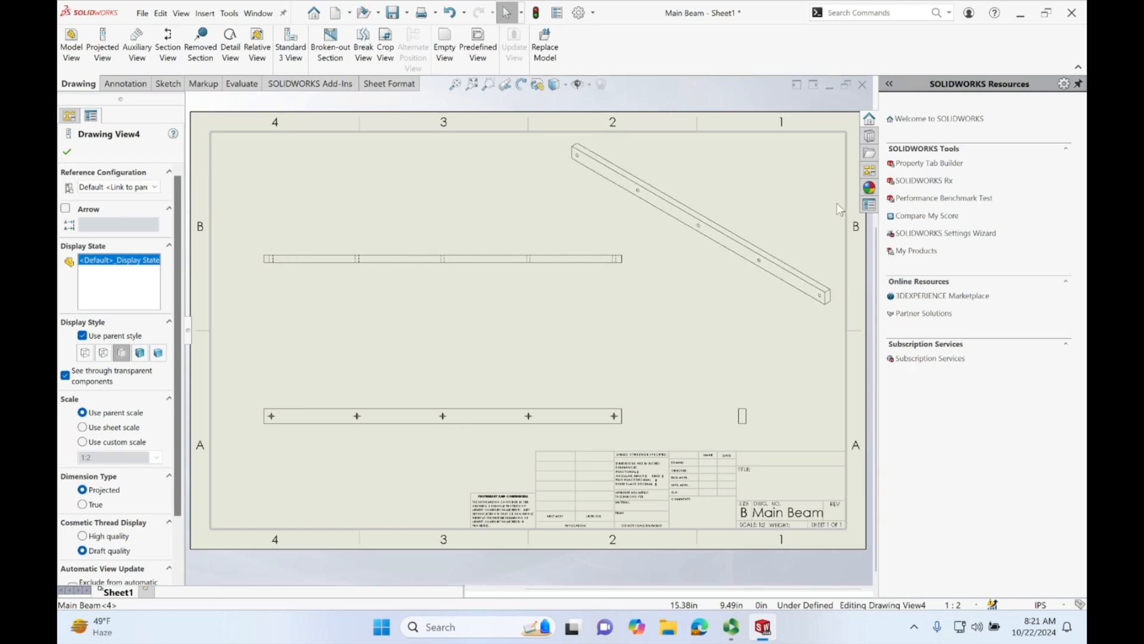
click(431, 256)
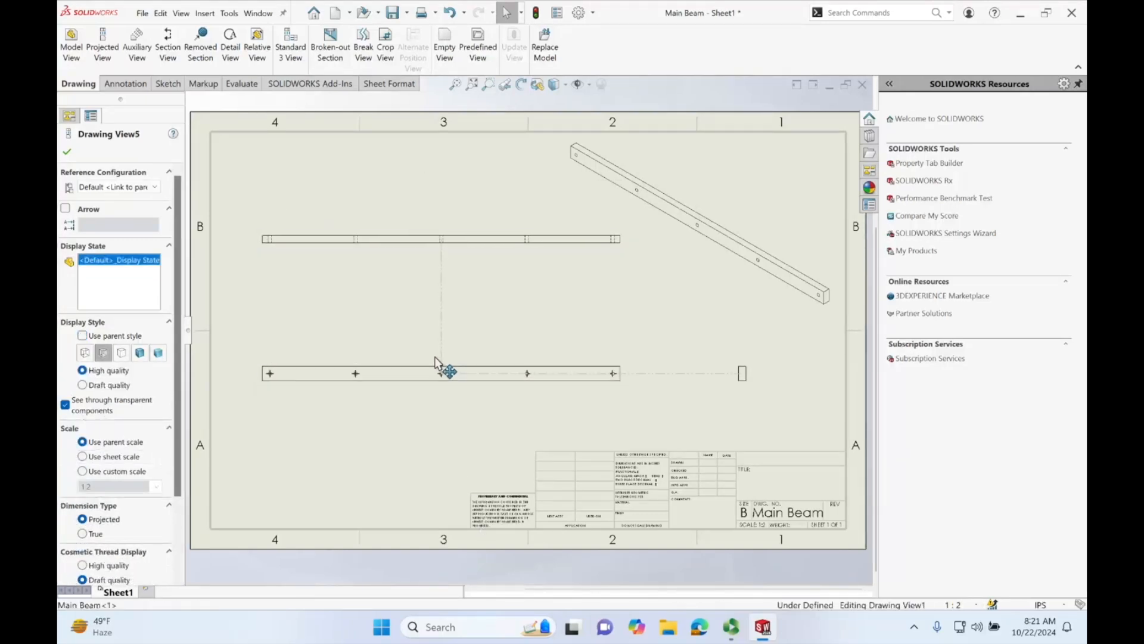
drag(449, 372, 445, 409)
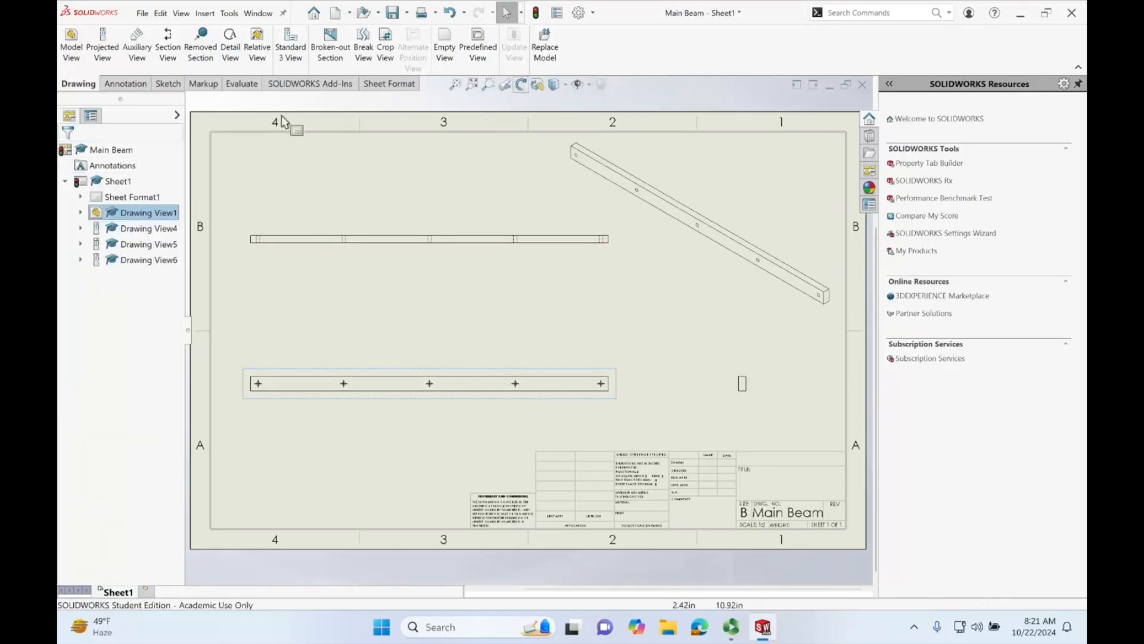
Step: Add centerlines through the hole edge pairs in the top view using the Annotation Centerline tool
click(124, 84)
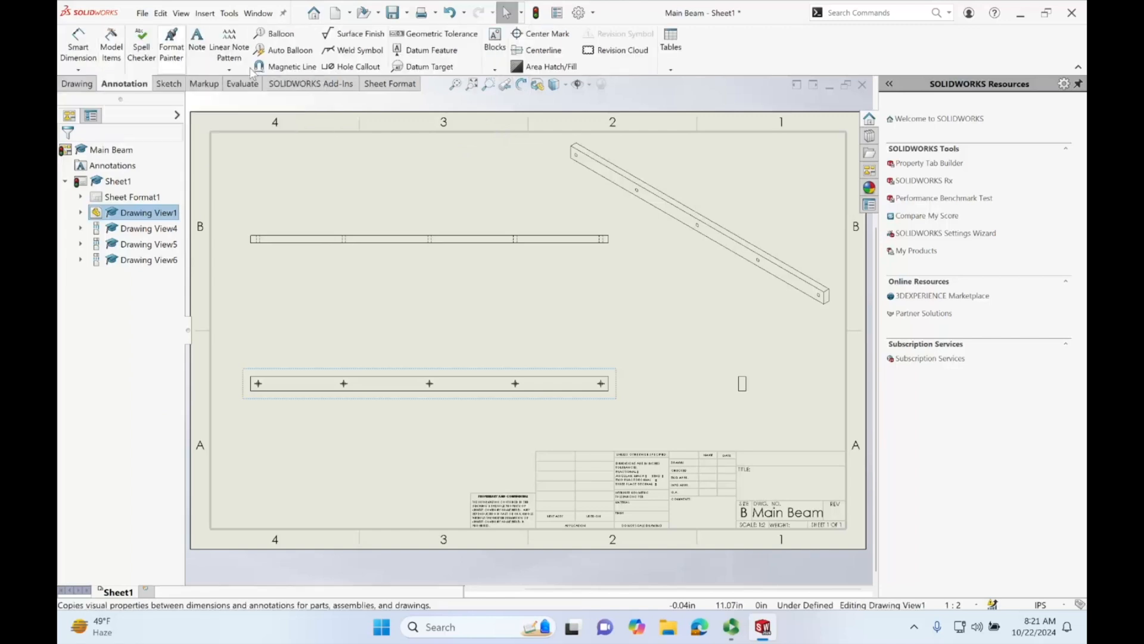
click(540, 50)
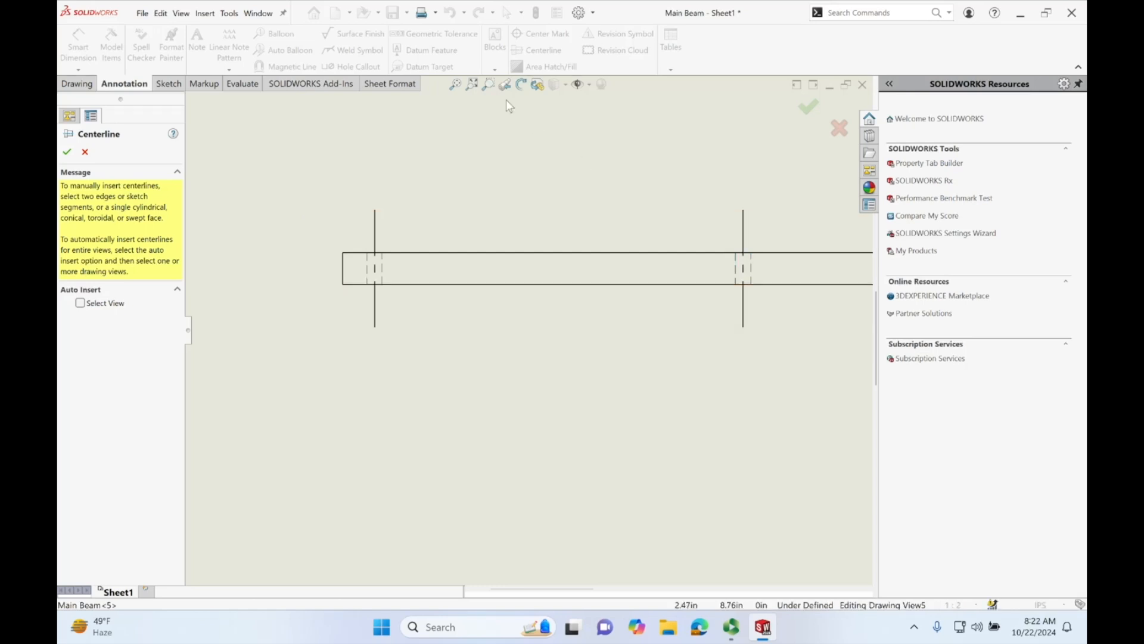
mouse_move(448, 67)
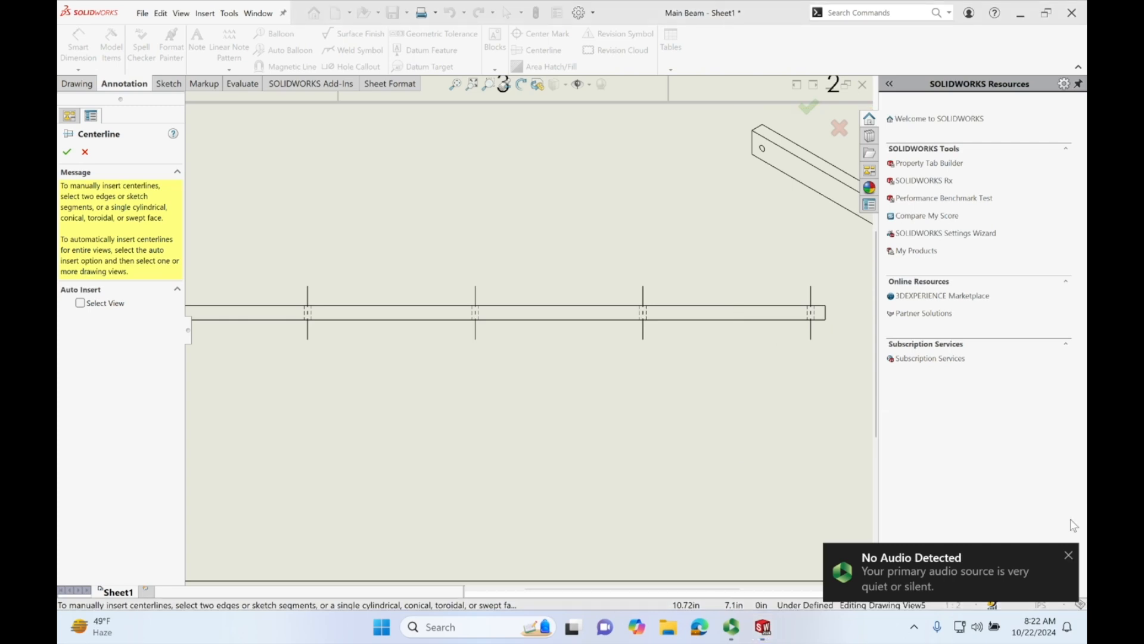
click(732, 627)
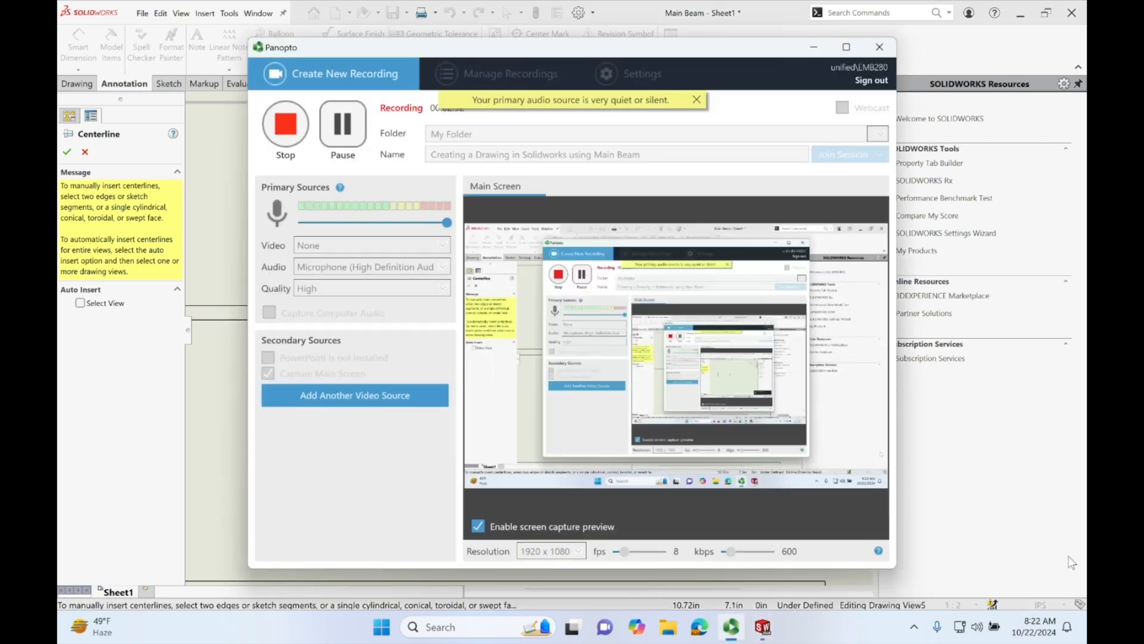
click(880, 46)
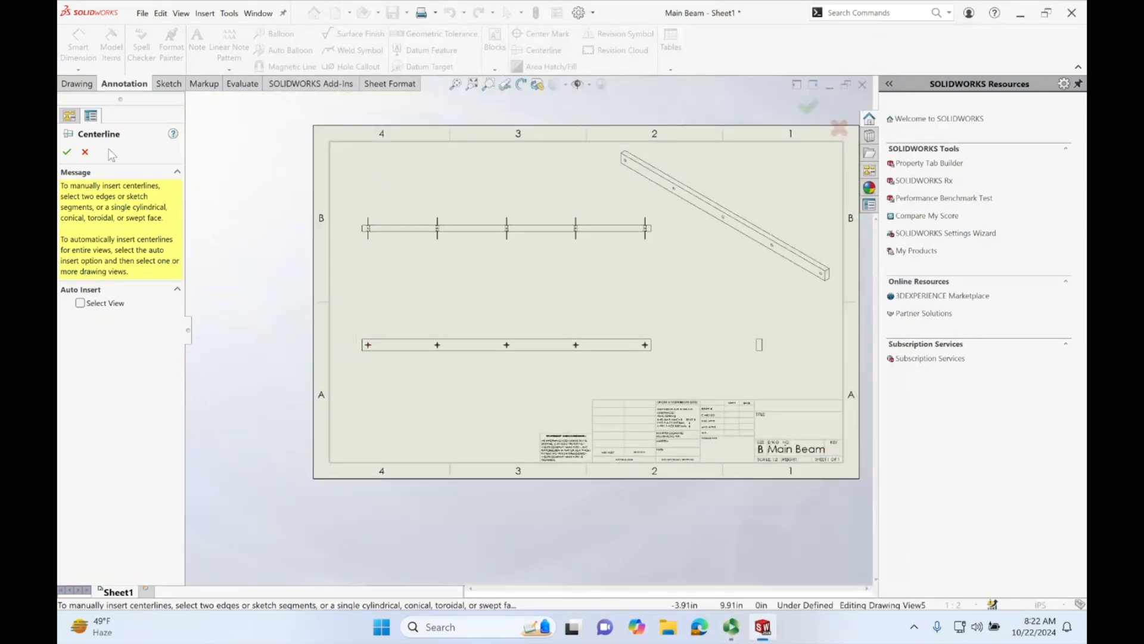
click(68, 152)
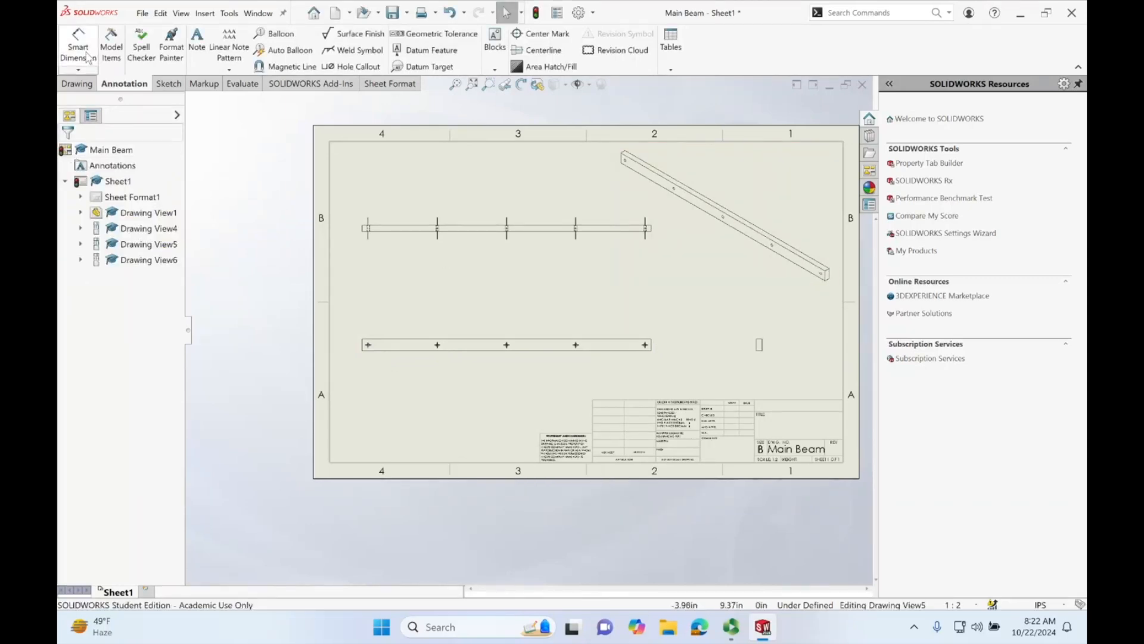
mouse_move(78, 45)
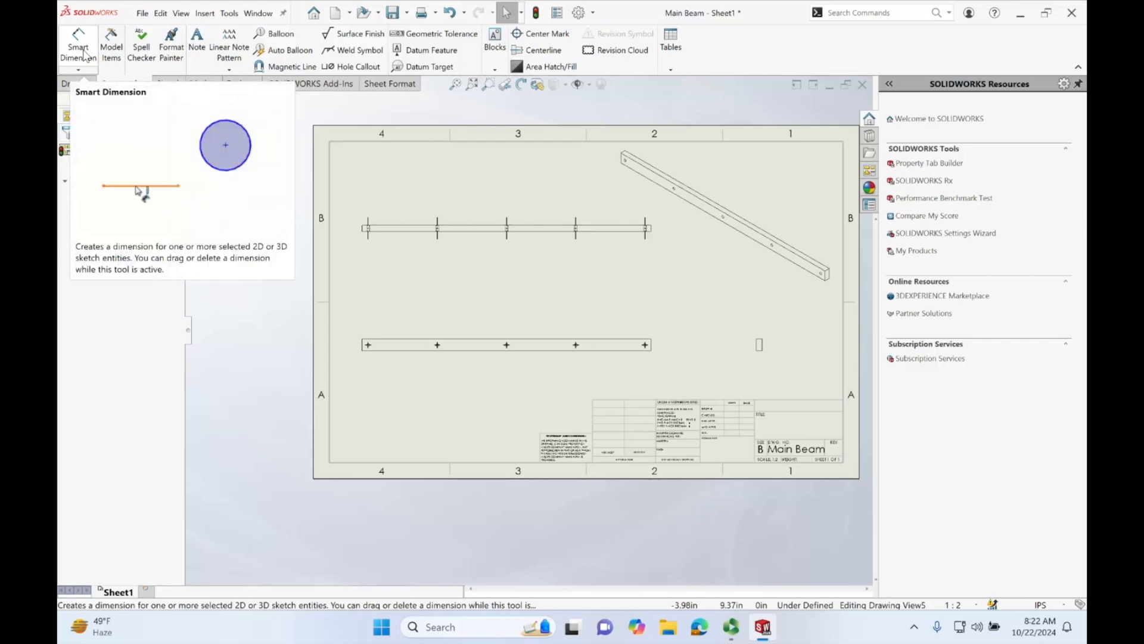
Step: Place a 0.75 height Smart Dimension on the vertical edge of the end view
click(77, 41)
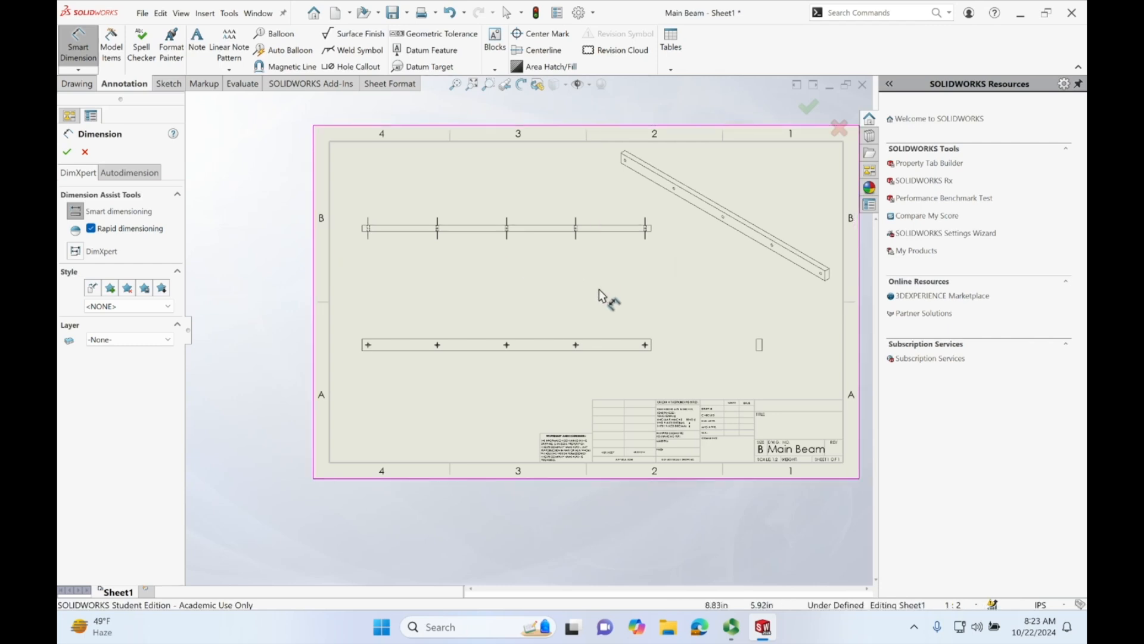
click(734, 214)
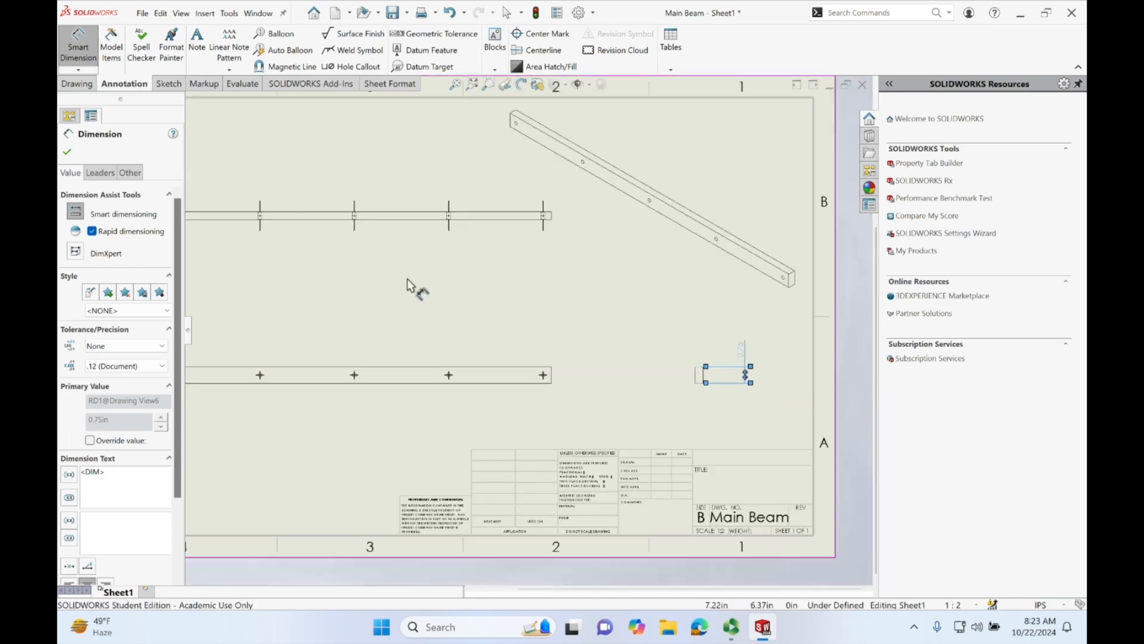
mouse_move(691, 365)
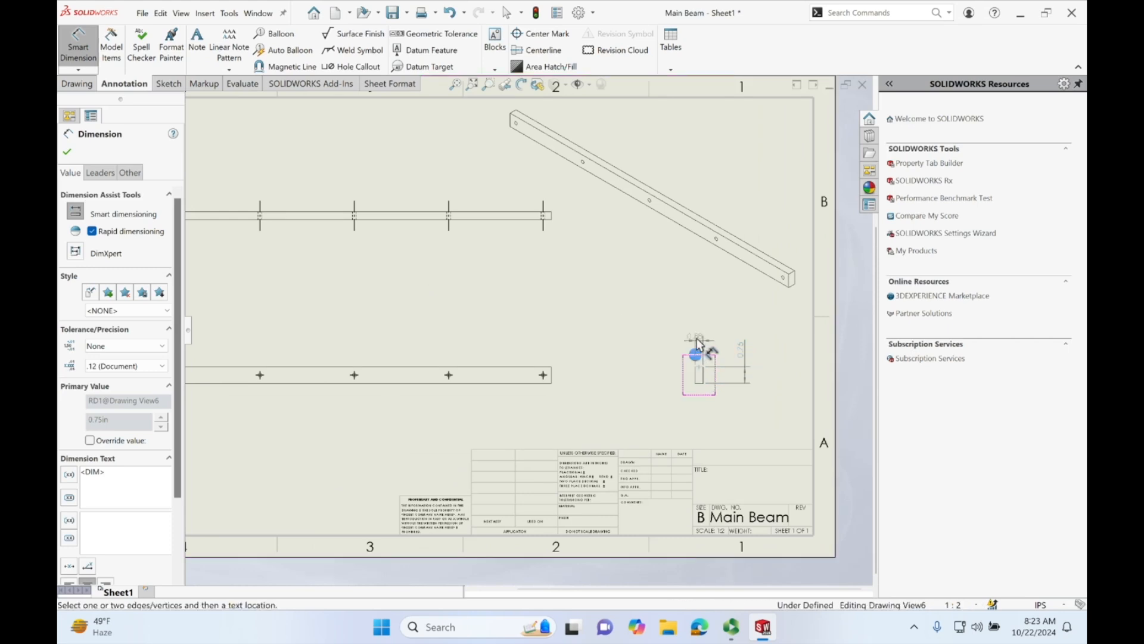
Step: Dimension the end view width and the hole positions 9.00 and 13.31 from the top view's left end
click(693, 352)
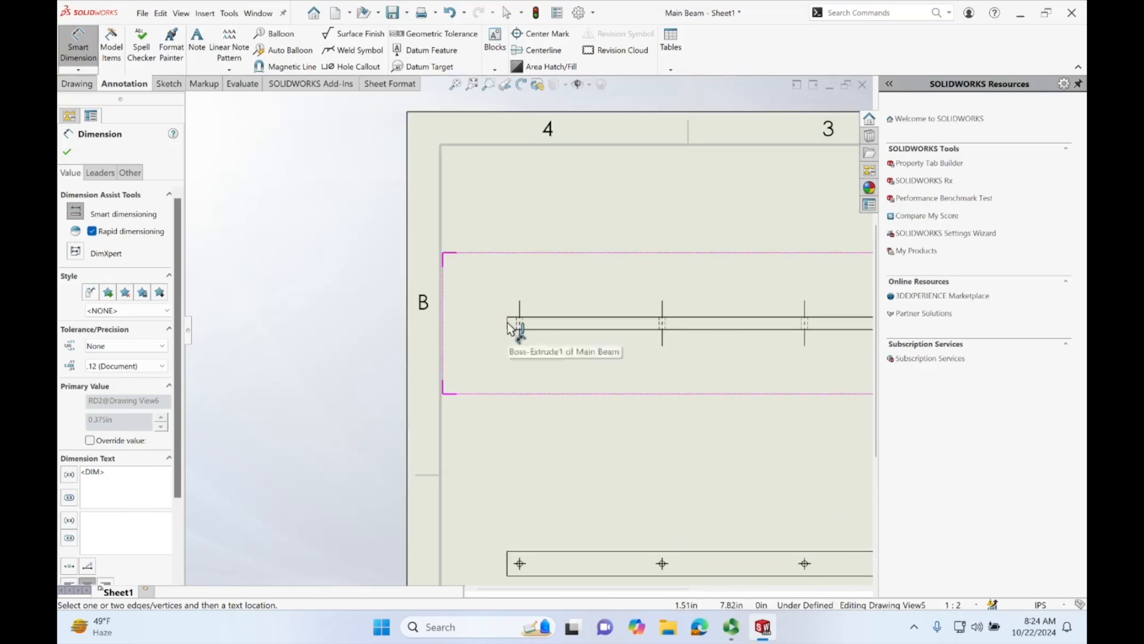
click(518, 325)
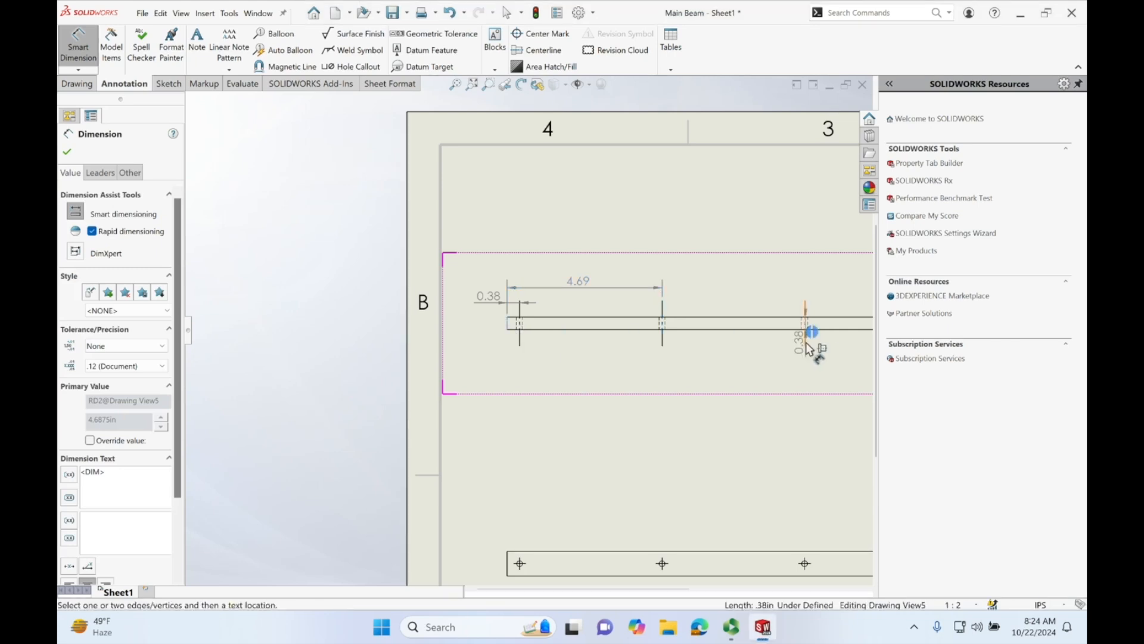
click(613, 254)
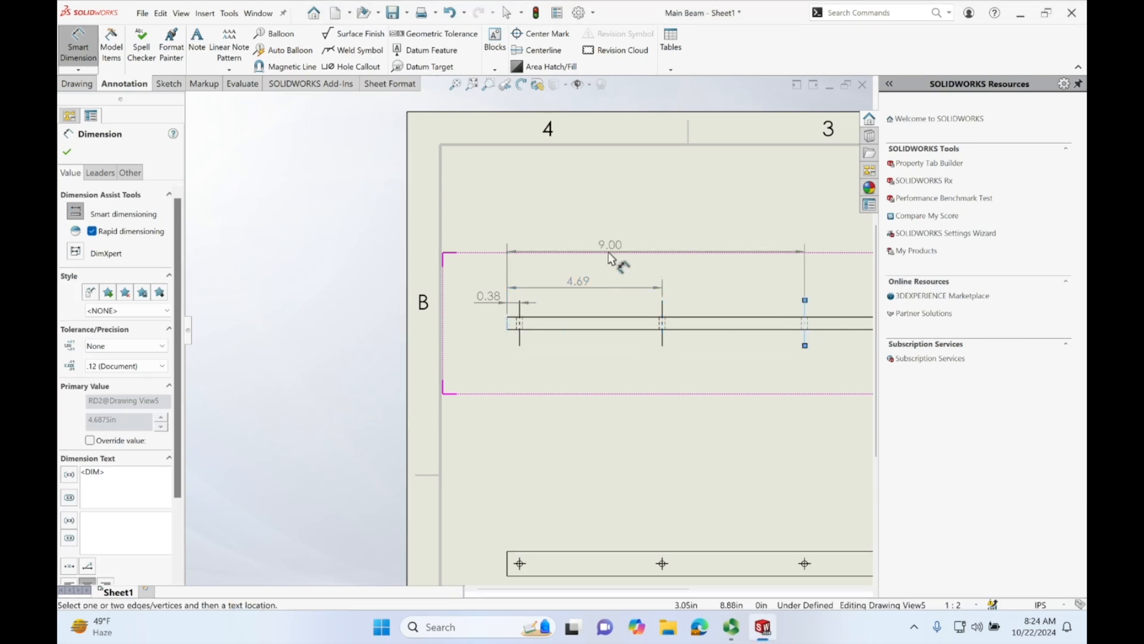
drag(609, 252, 661, 268)
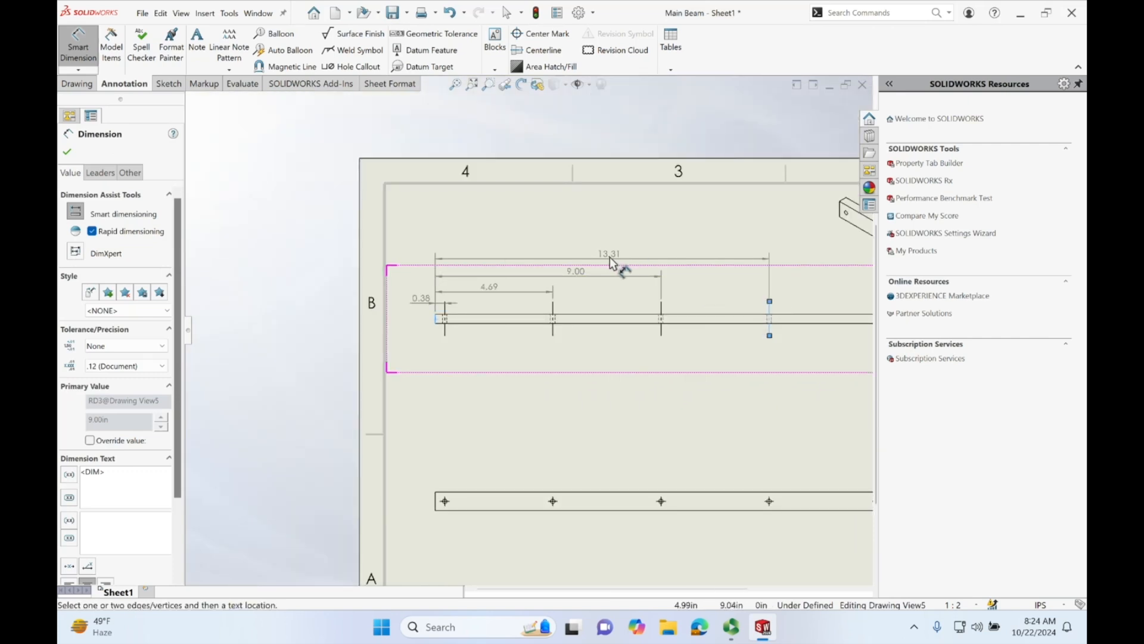
click(609, 253)
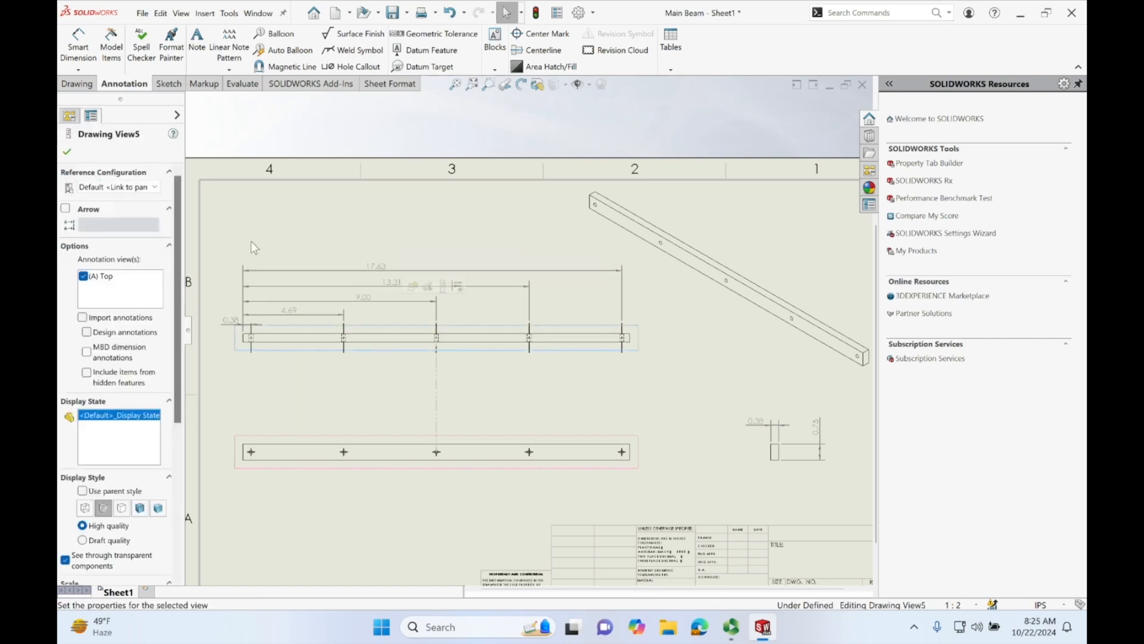
click(421, 271)
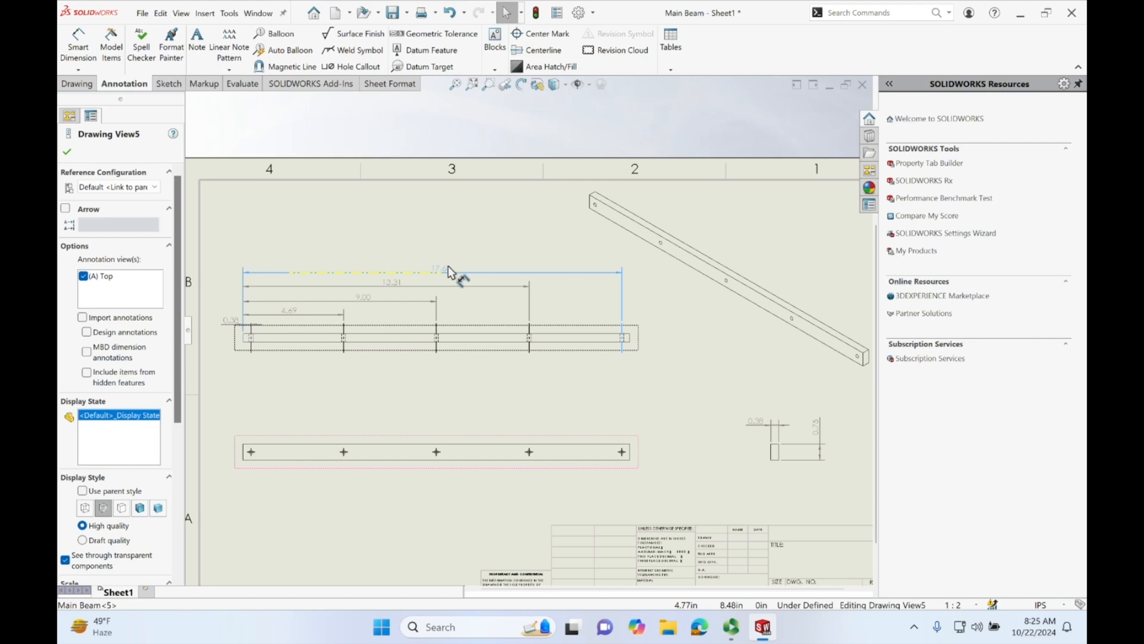
click(454, 269)
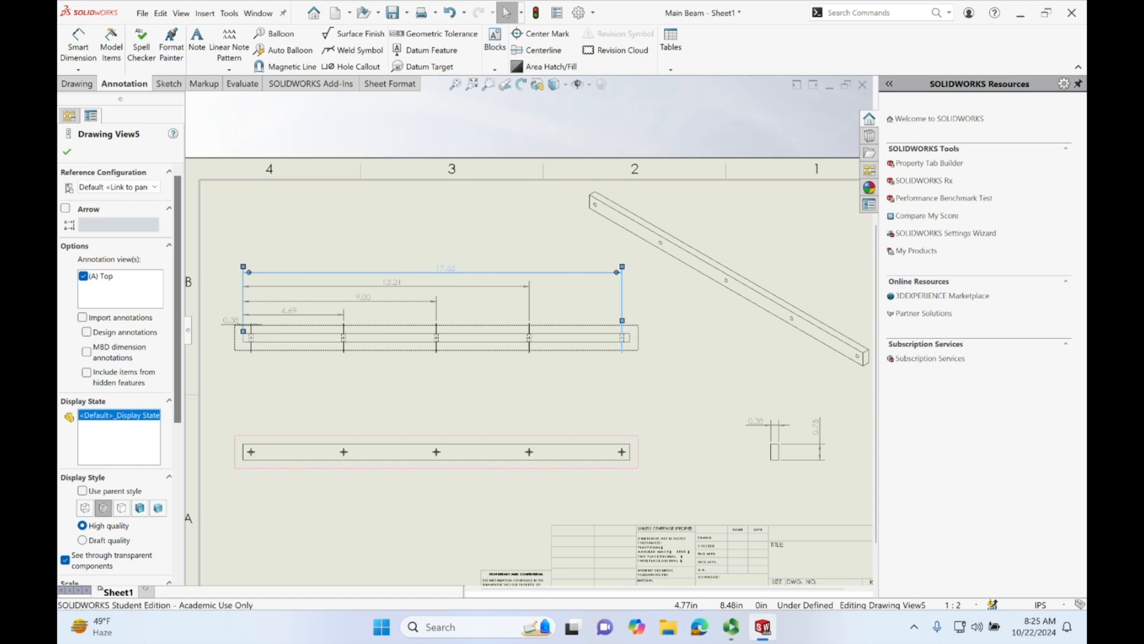
click(290, 310)
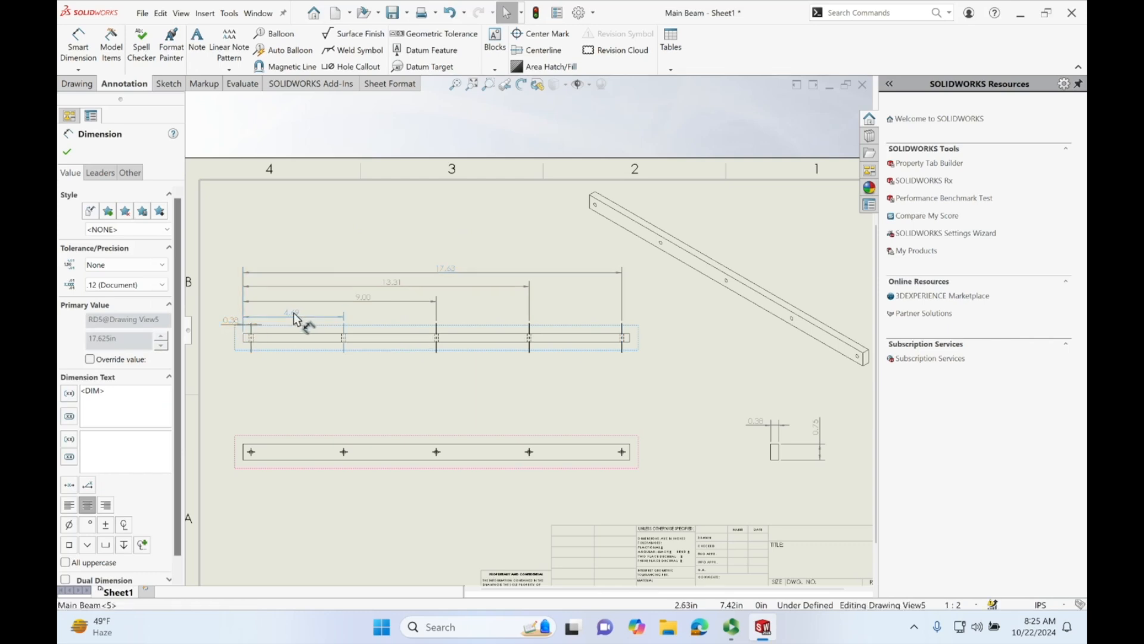
click(293, 314)
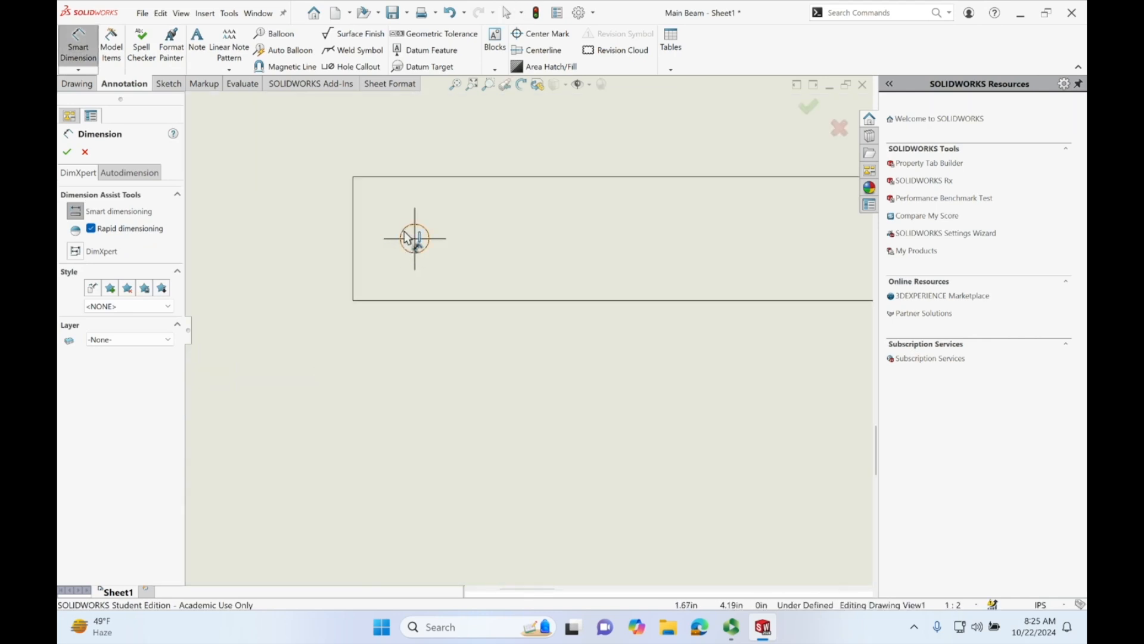
Step: Place a ∅0.18 diameter dimension on the first hole in the lower view
drag(415, 239, 304, 182)
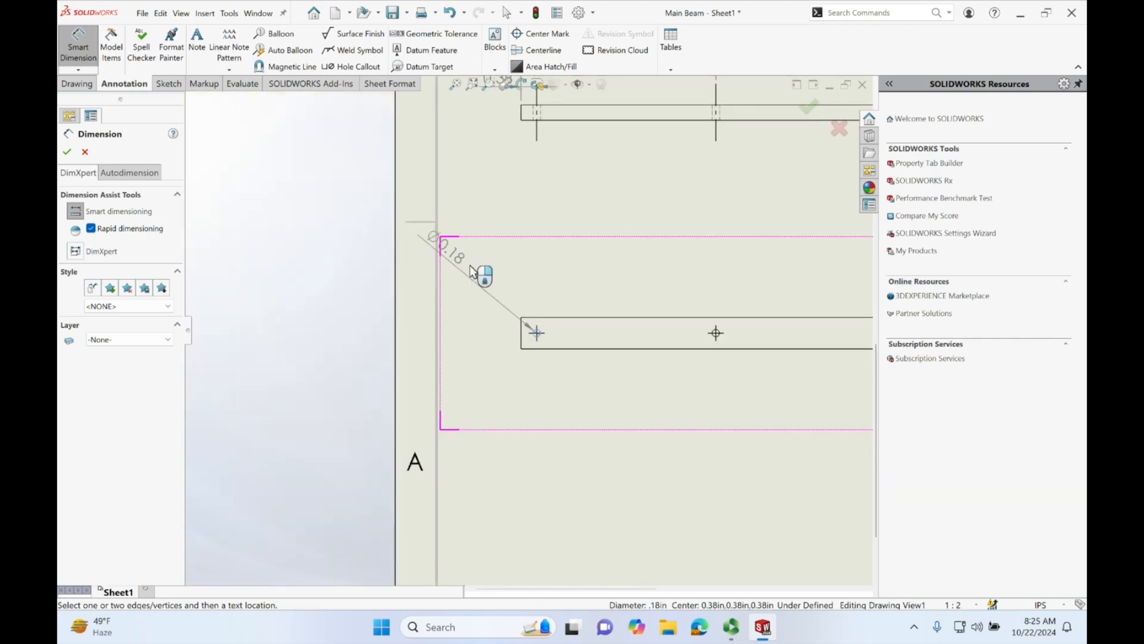
drag(453, 259, 482, 300)
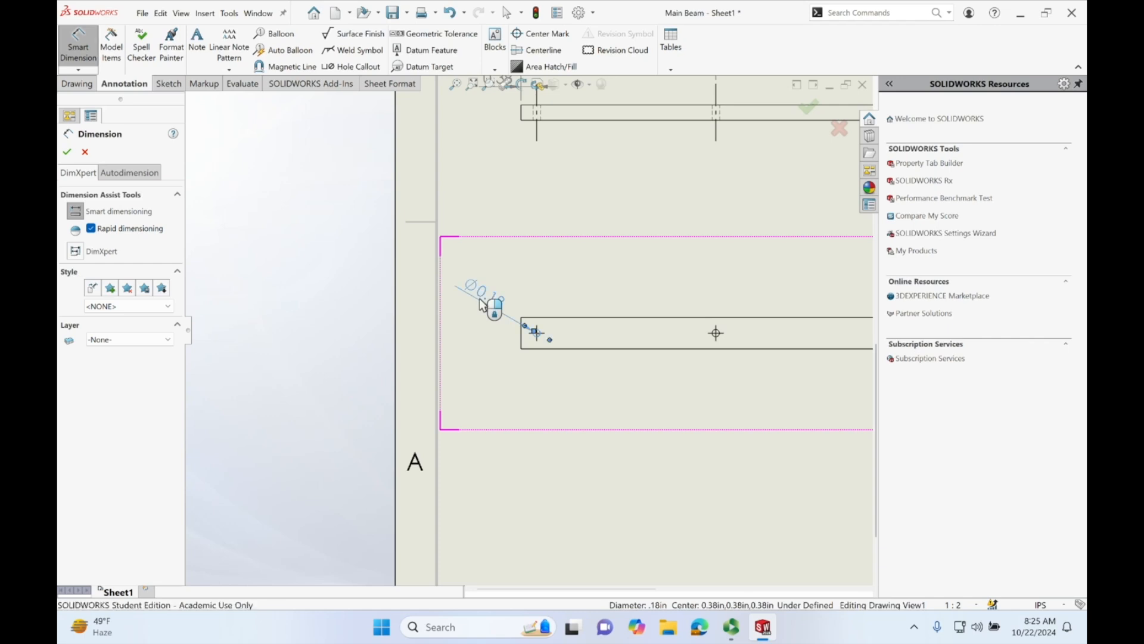
click(487, 300)
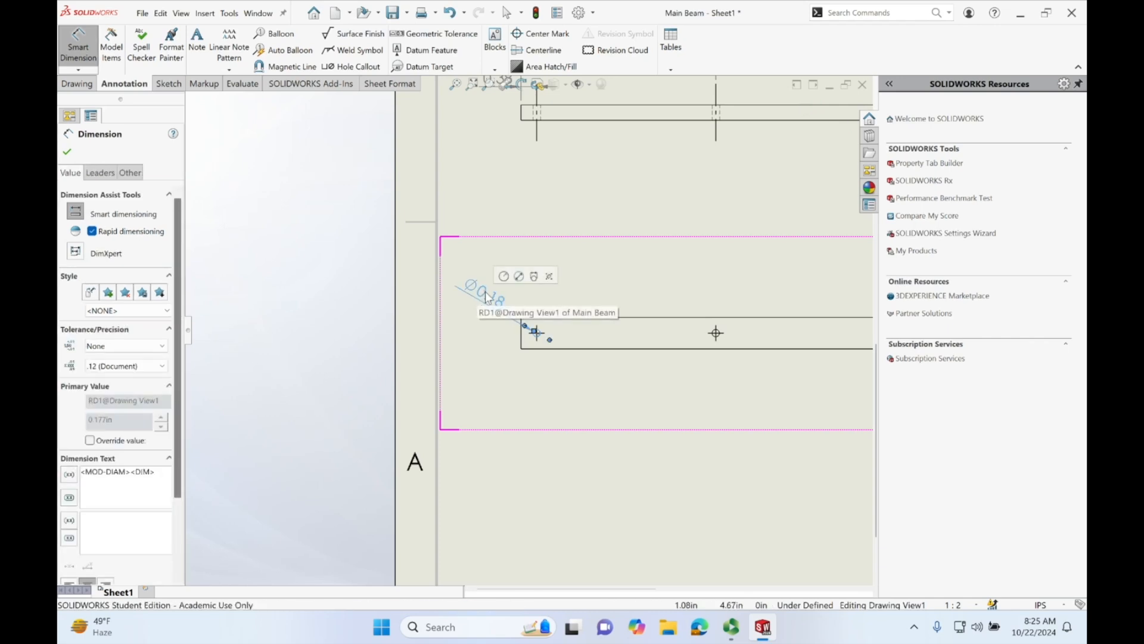
Step: Edit the hole dimension text to read 5X ∅0.18
right_click(486, 298)
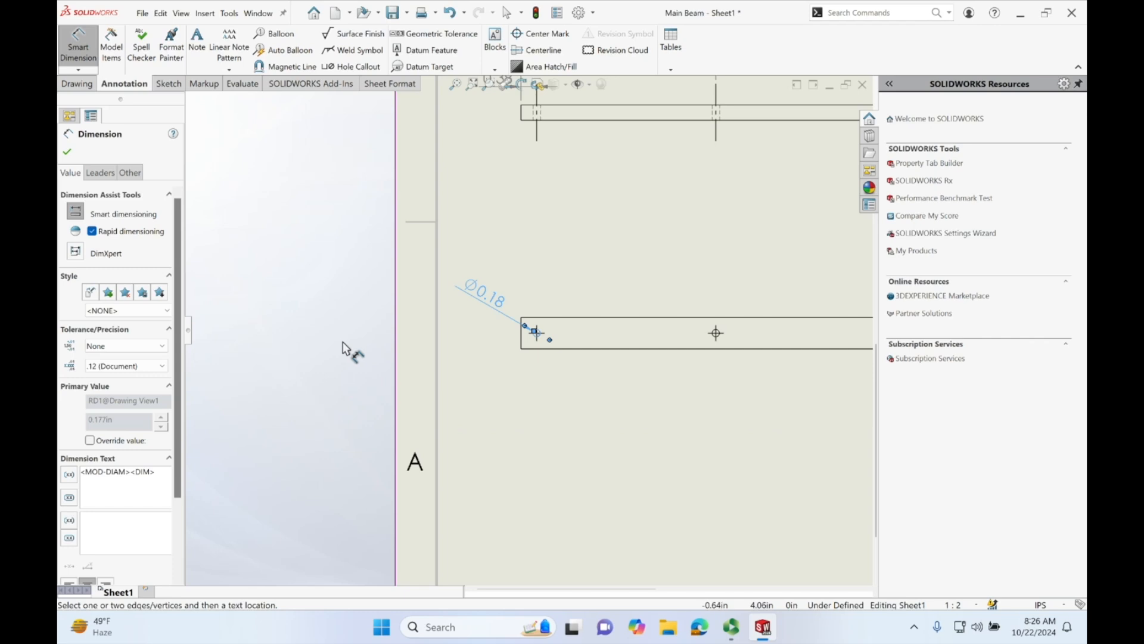
mouse_move(217, 326)
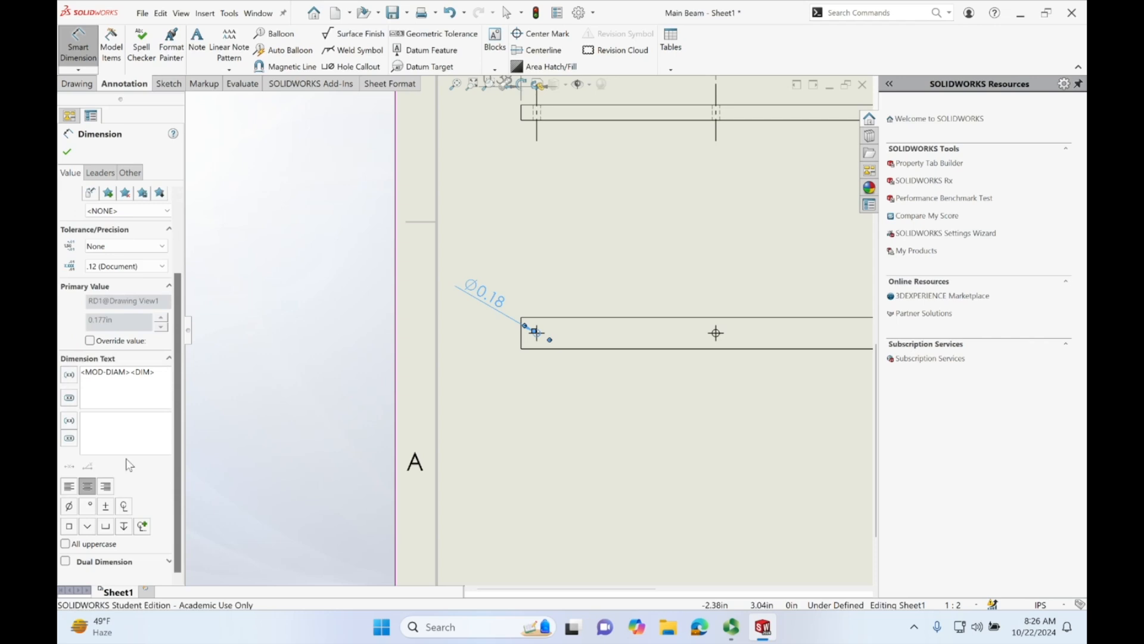
click(121, 433)
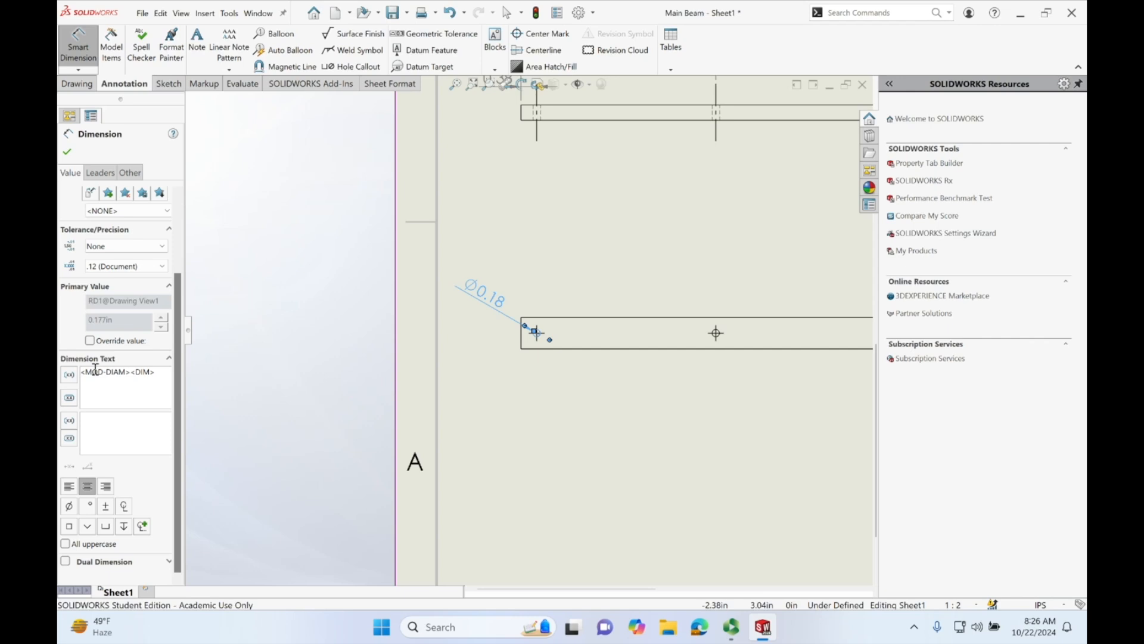
text(X5)
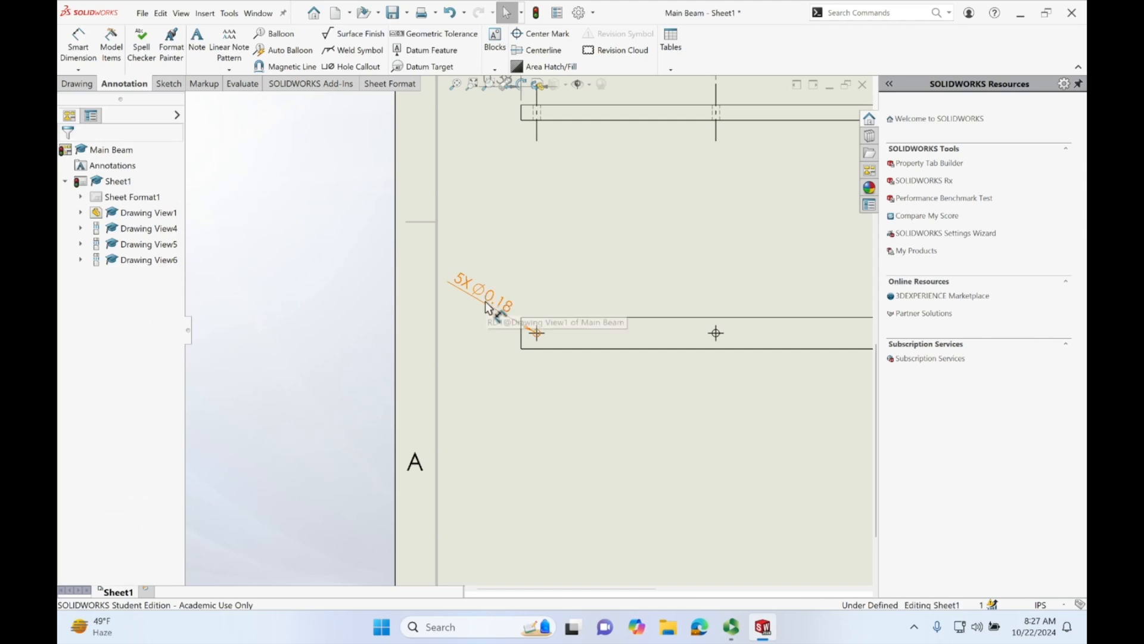
click(485, 304)
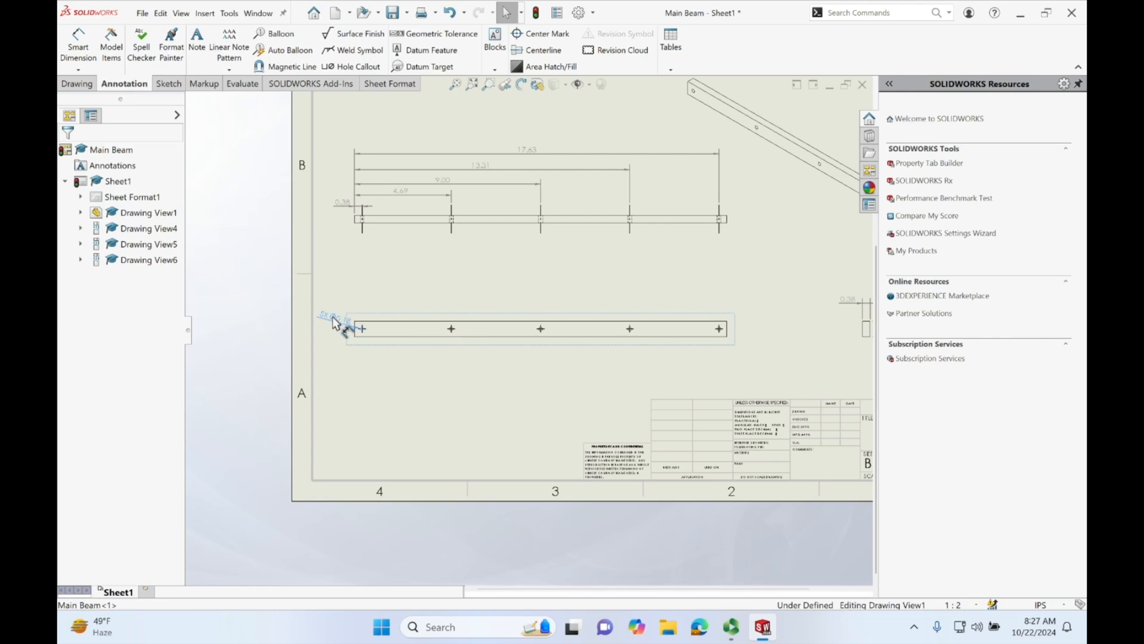
Step: Place the 18.00 overall length dimension above the top view's hole dimensions
click(338, 317)
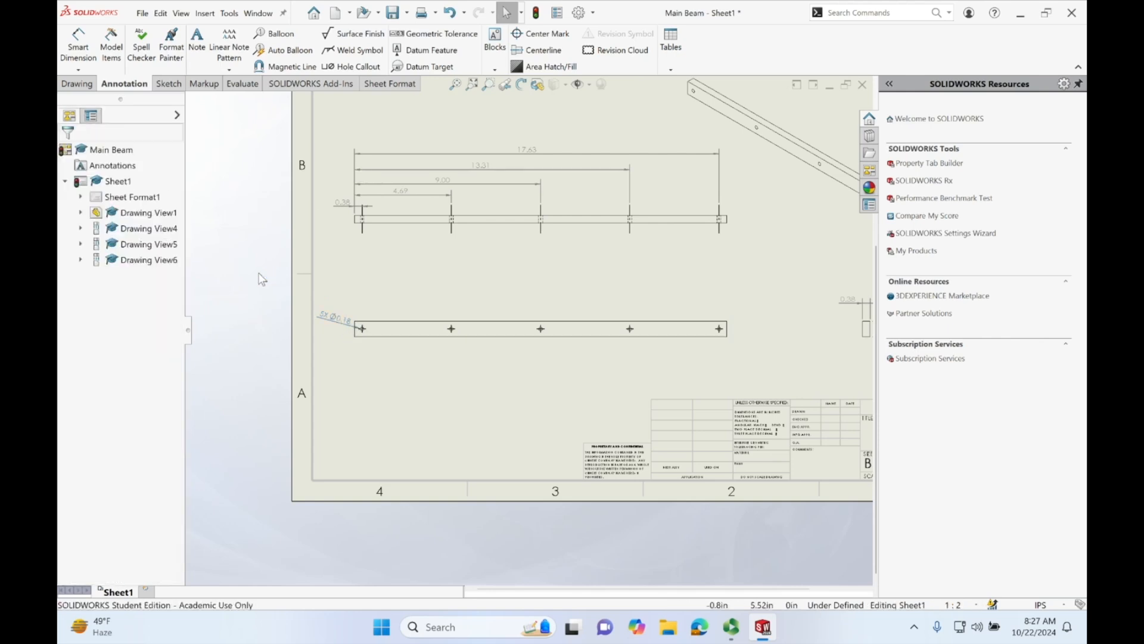
mouse_move(270, 279)
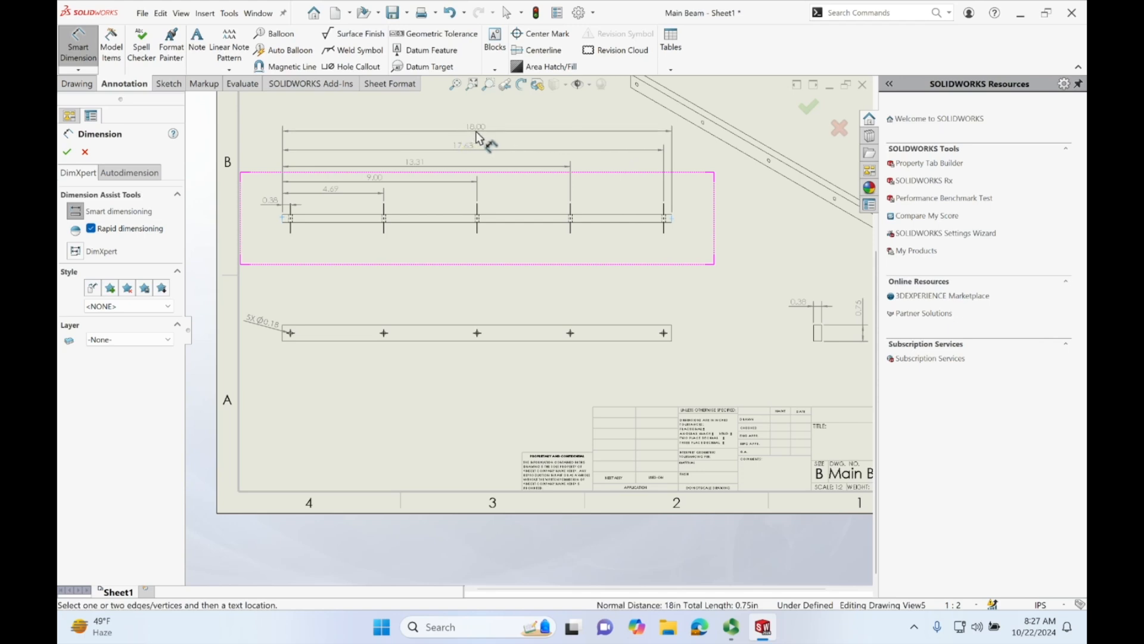
click(473, 127)
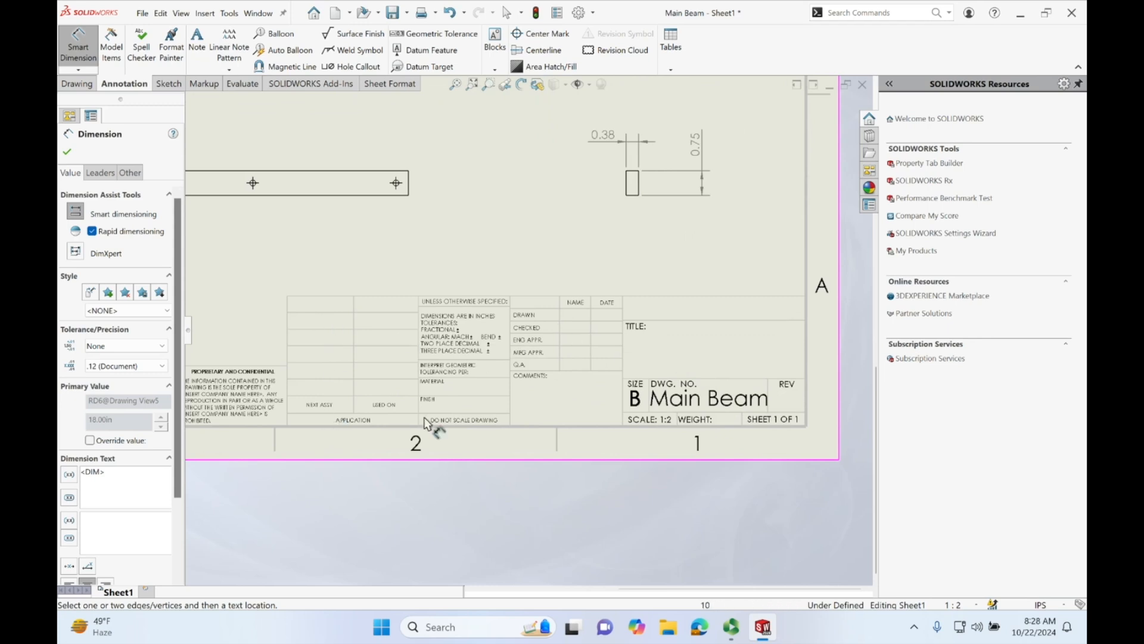
mouse_move(602, 334)
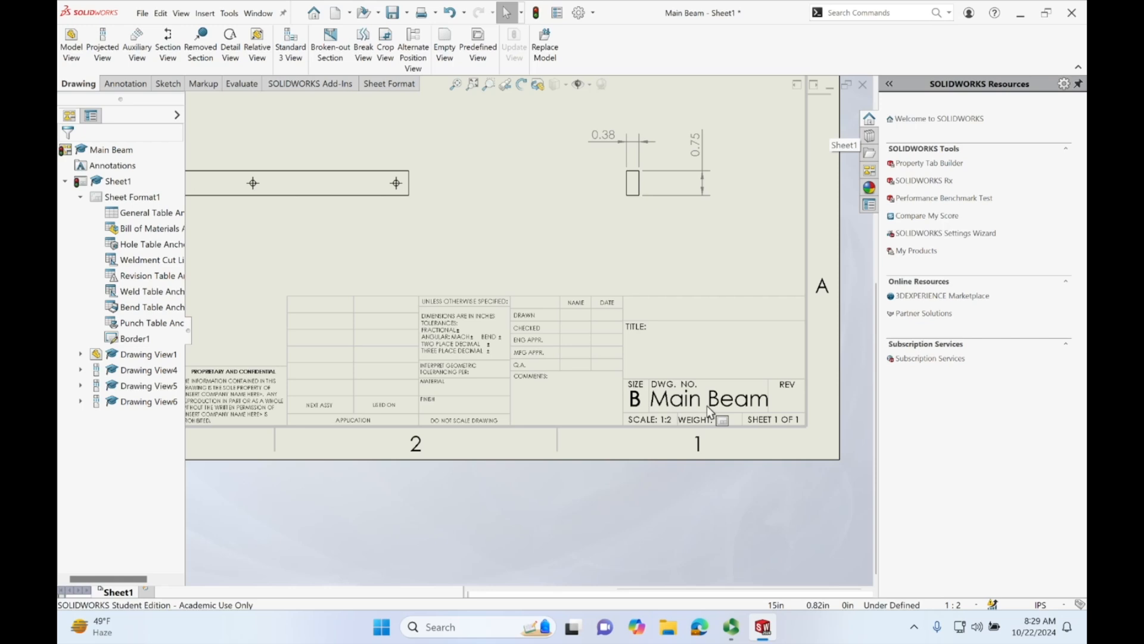
mouse_move(178, 205)
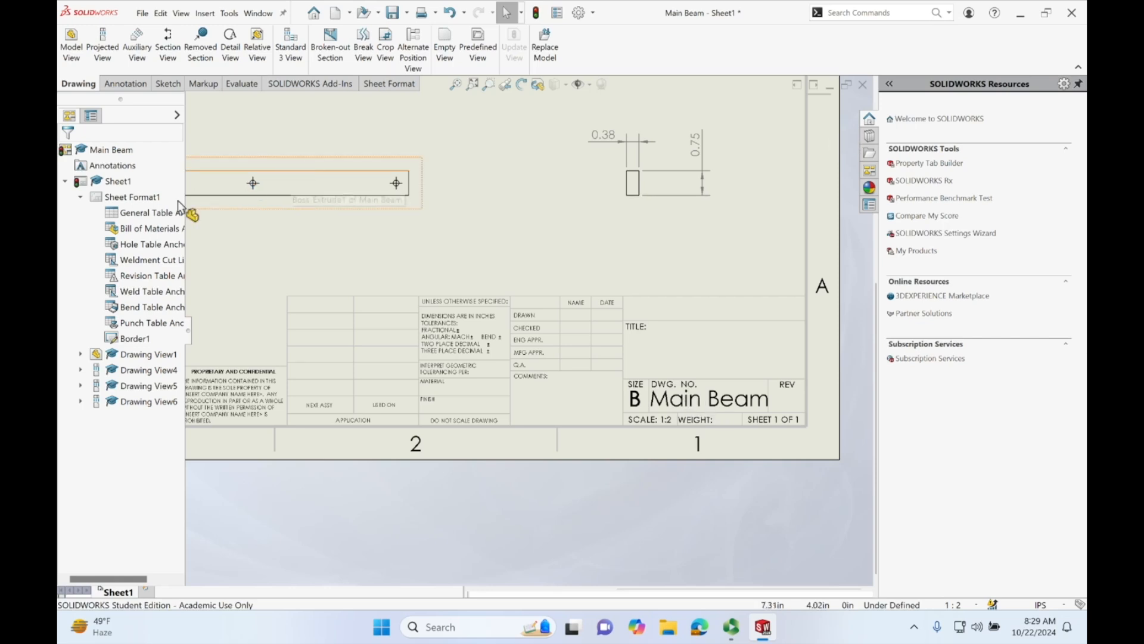
Step: Switch to editing the sheet format and open the title block's TITLE field
right_click(117, 181)
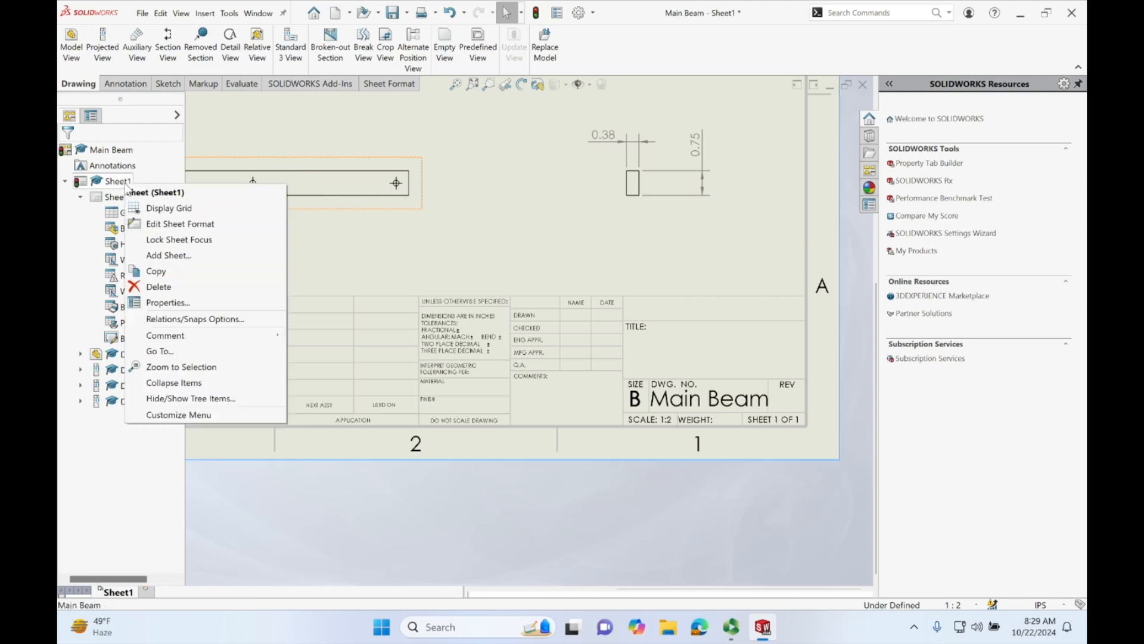
mouse_move(179, 224)
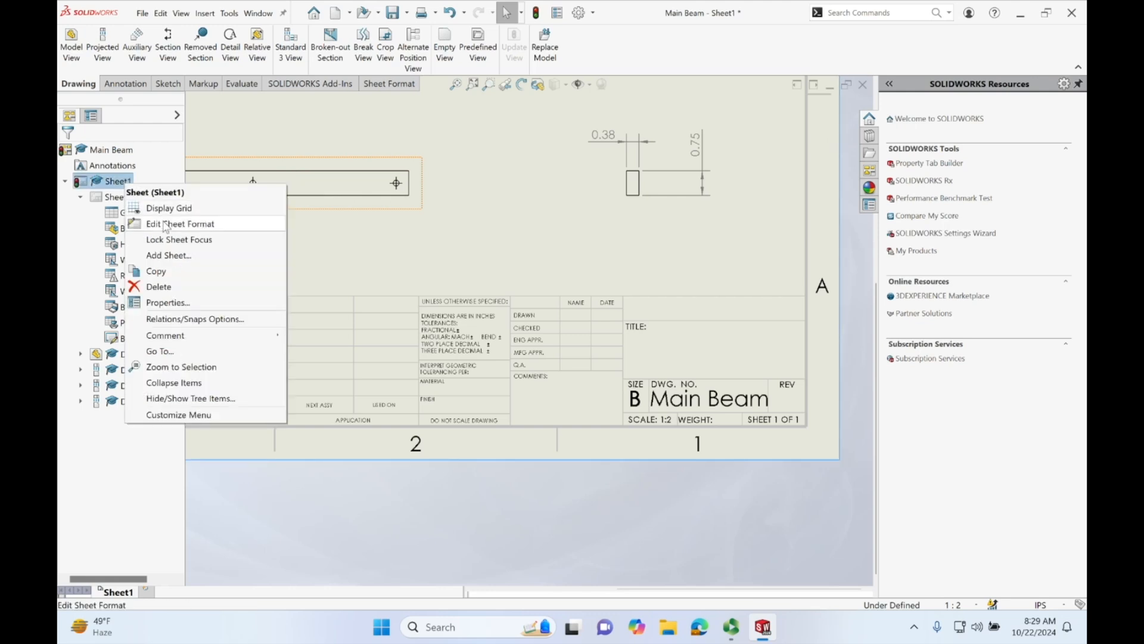
click(180, 225)
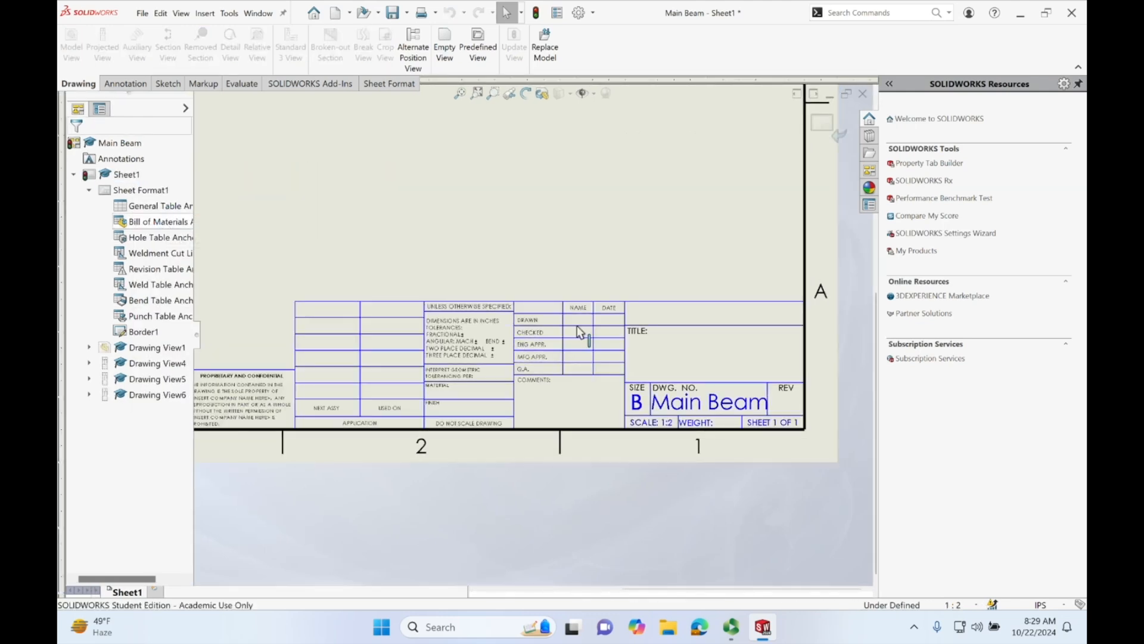
double_click(138, 190)
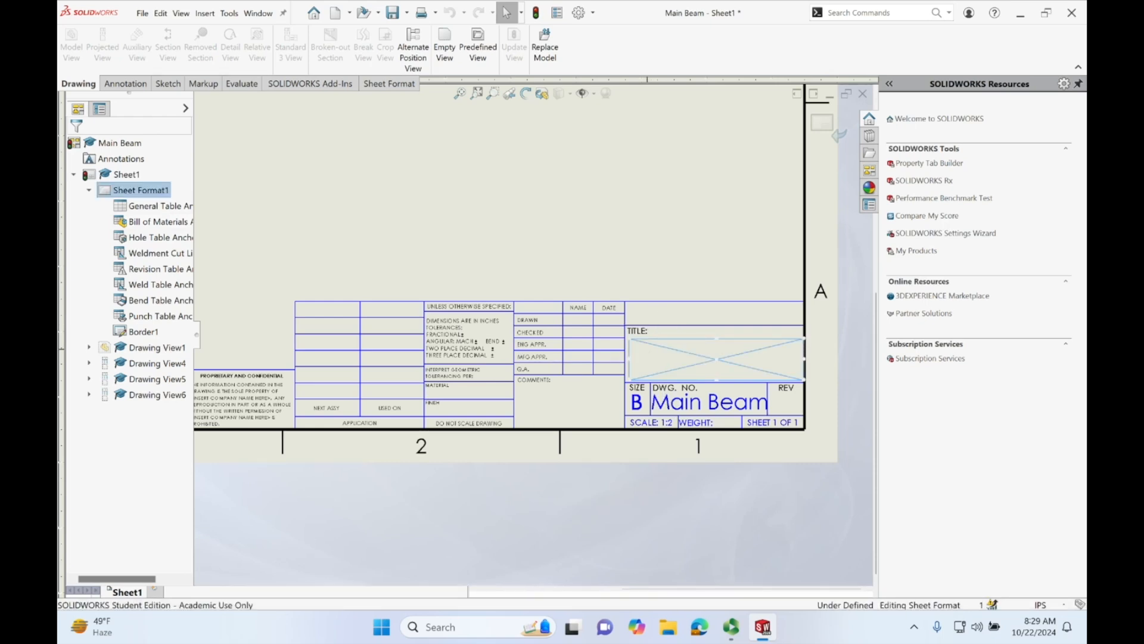
Step: Enter Warren Truss as the title text in the TITLE field
click(725, 355)
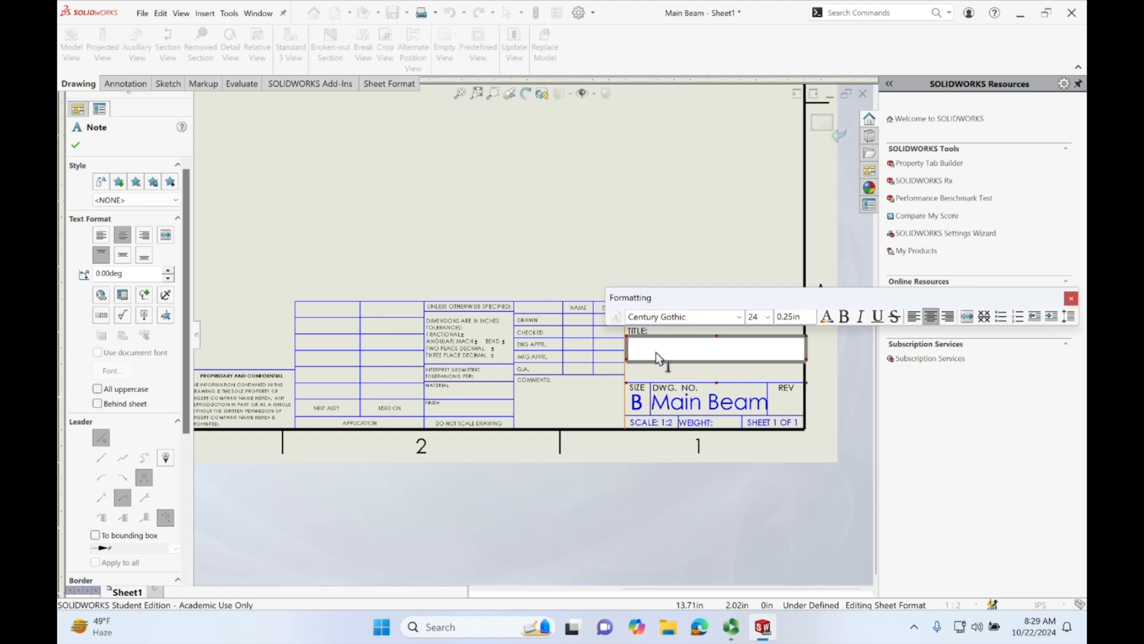
text(Main Bea)
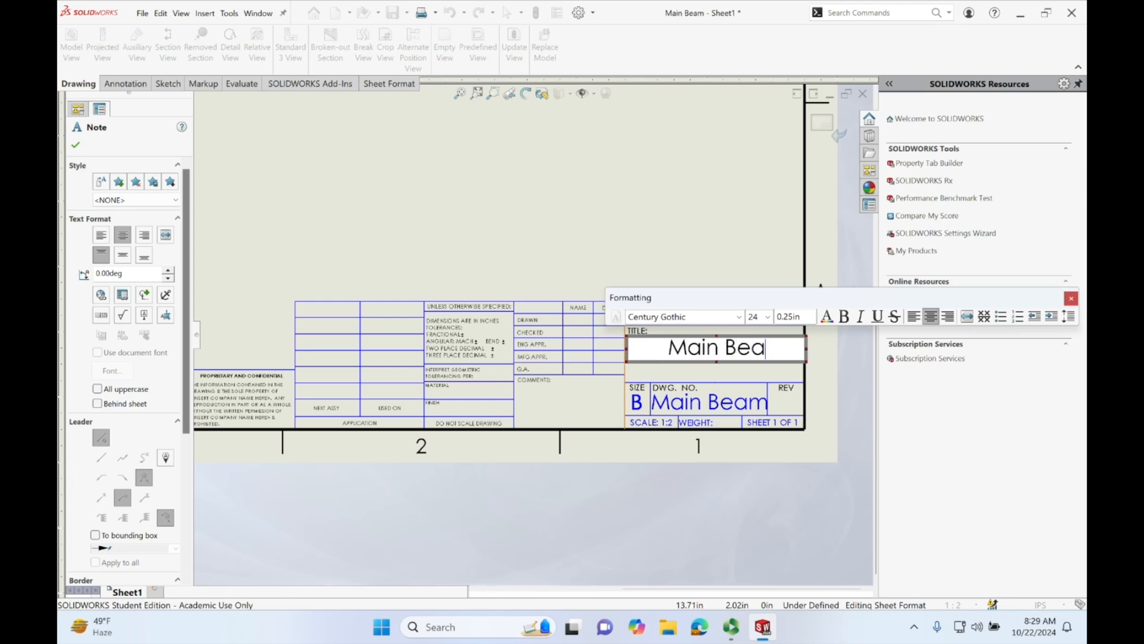
text(m)
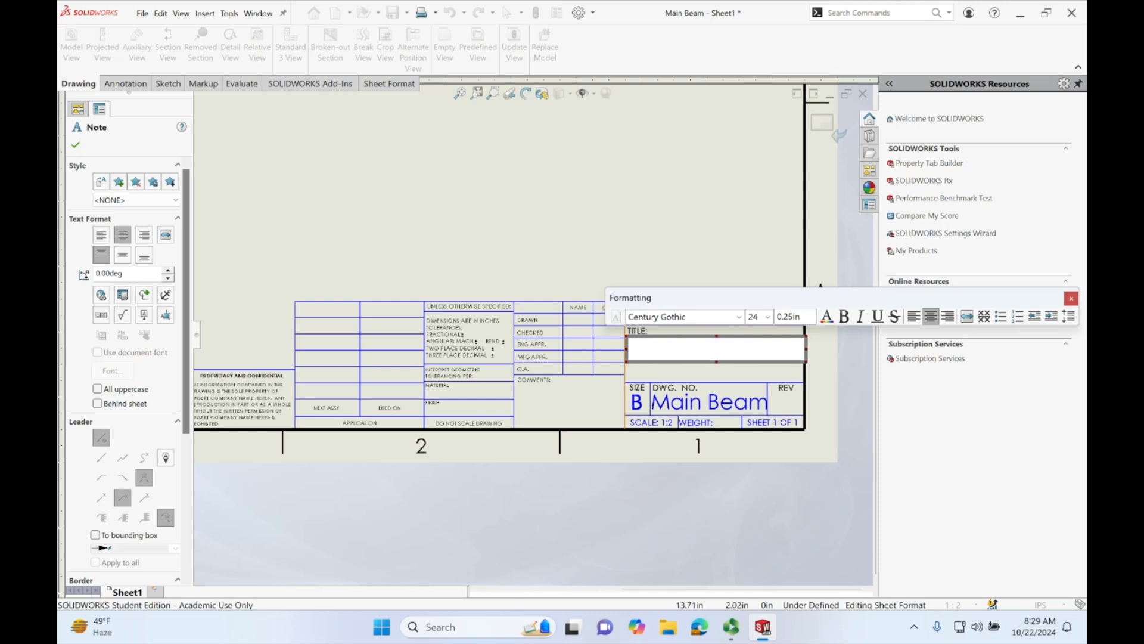
text(Warren Truss)
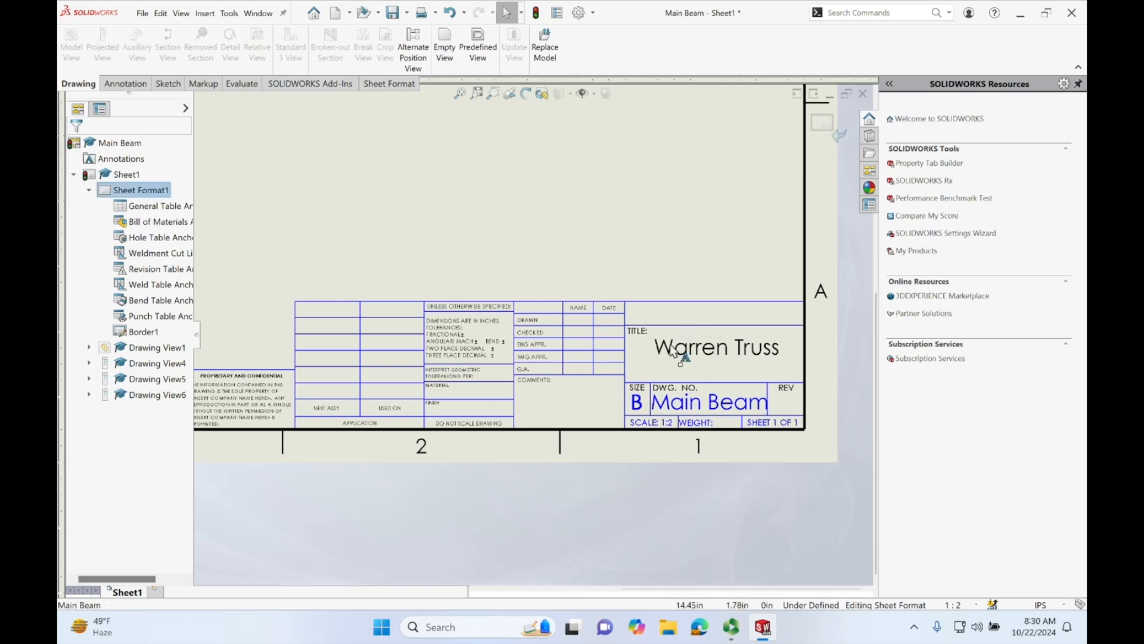
Step: Place a note reading 'ENGR 0135' in the title block above the TITLE field
right_click(679, 351)
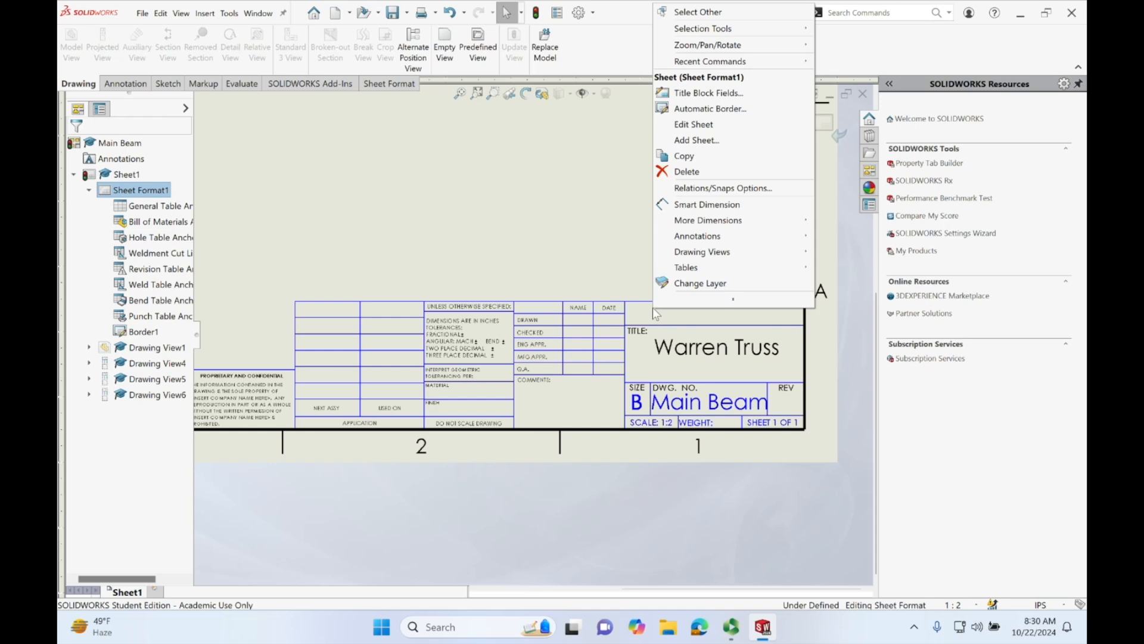
mouse_move(657, 316)
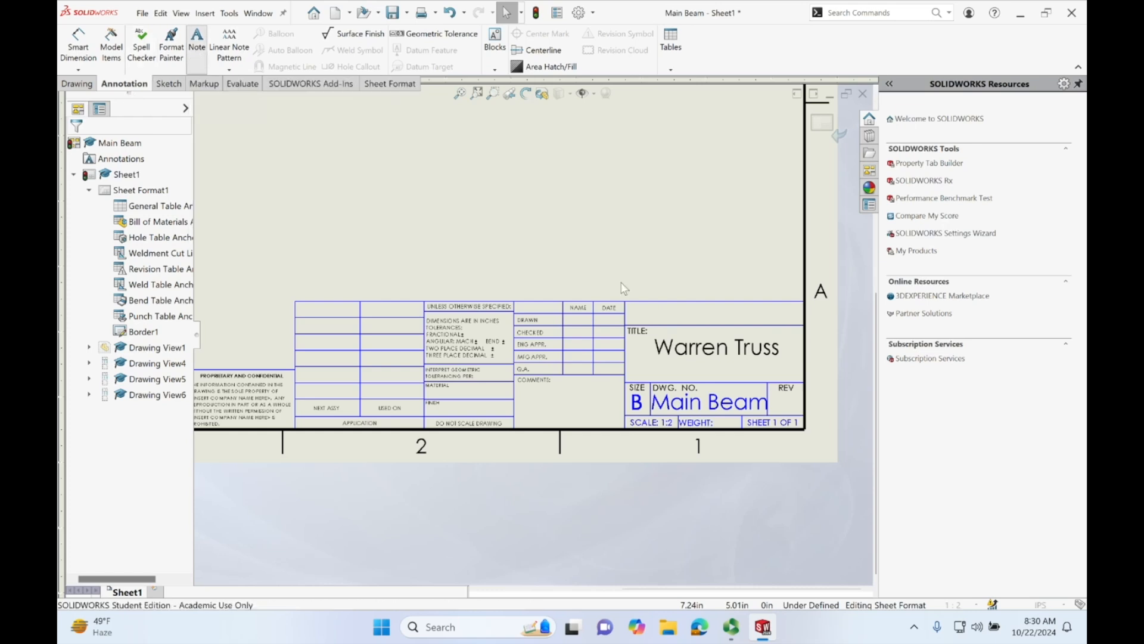
click(196, 42)
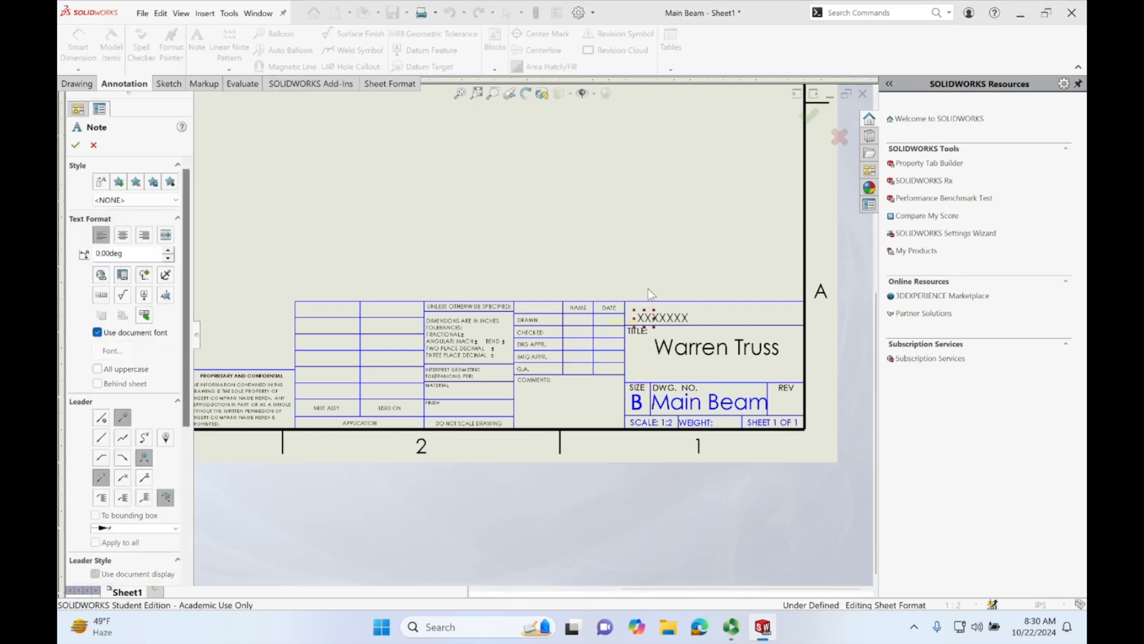
click(645, 318)
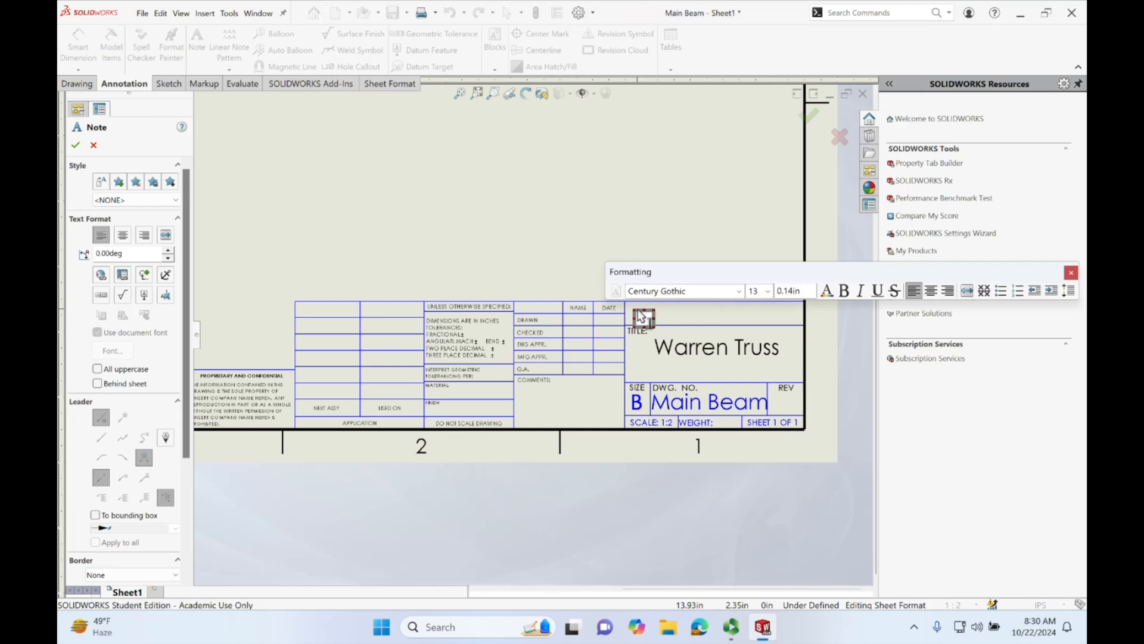
text(ENGR)
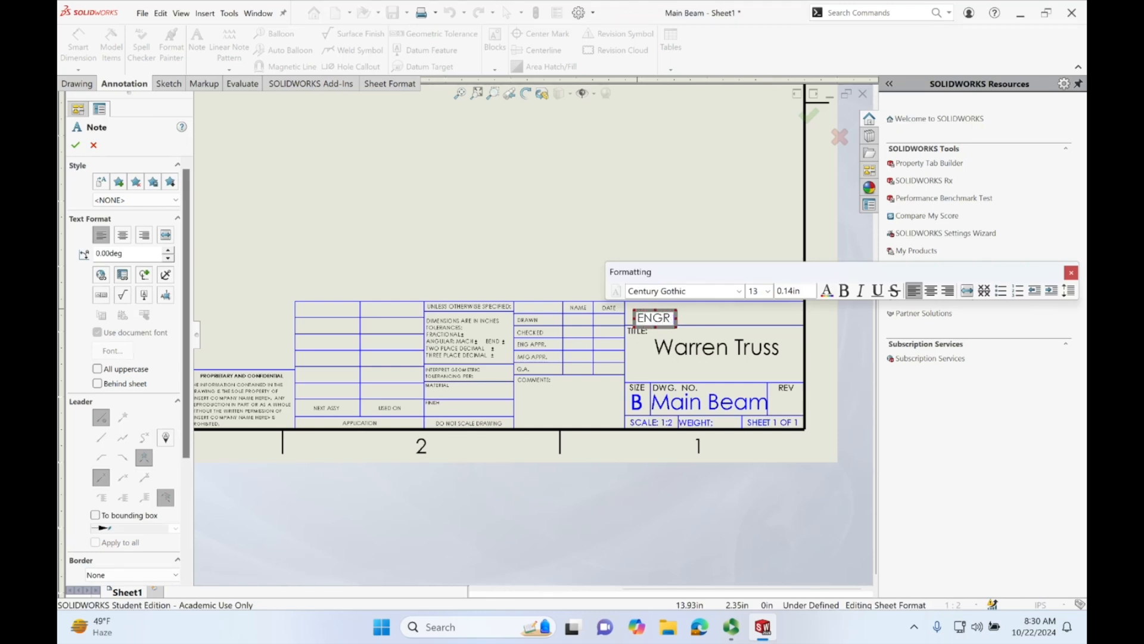
text(0135)
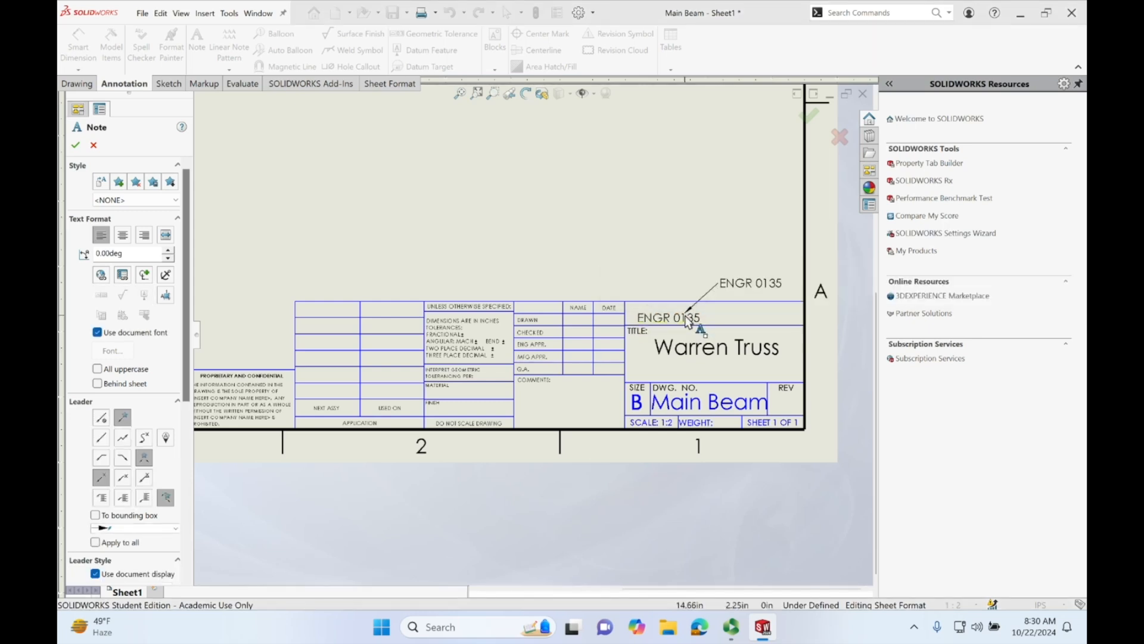
click(75, 144)
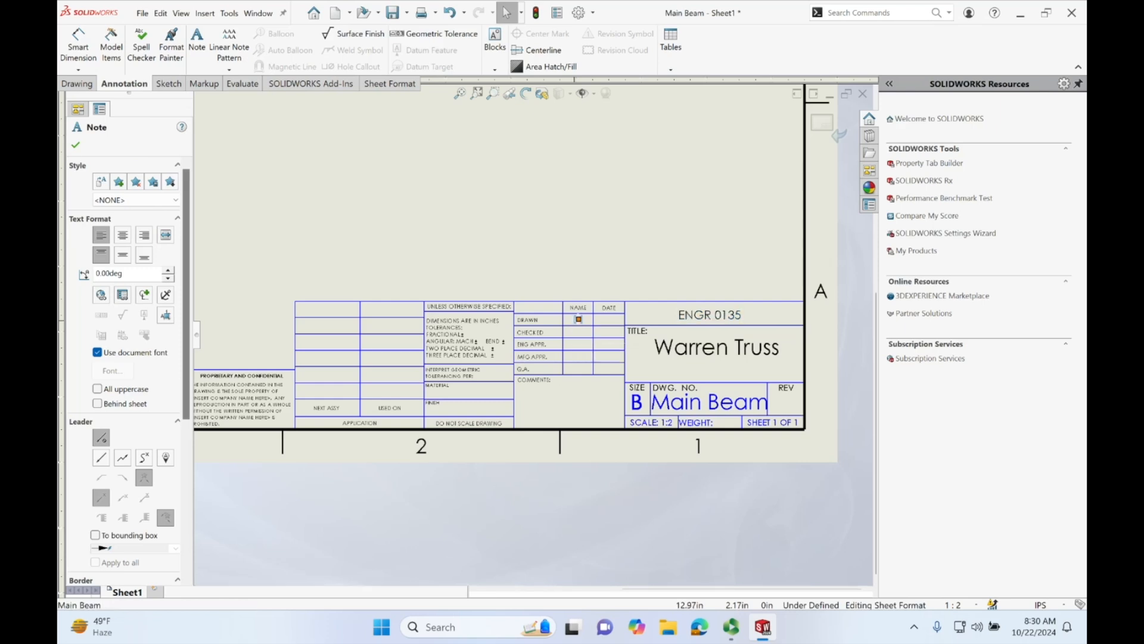
Step: Enter the drafter's initials and date 10/22/2024 in the DRAWN row, resizing the date font to fit its cell
double_click(577, 319)
text(EMB)
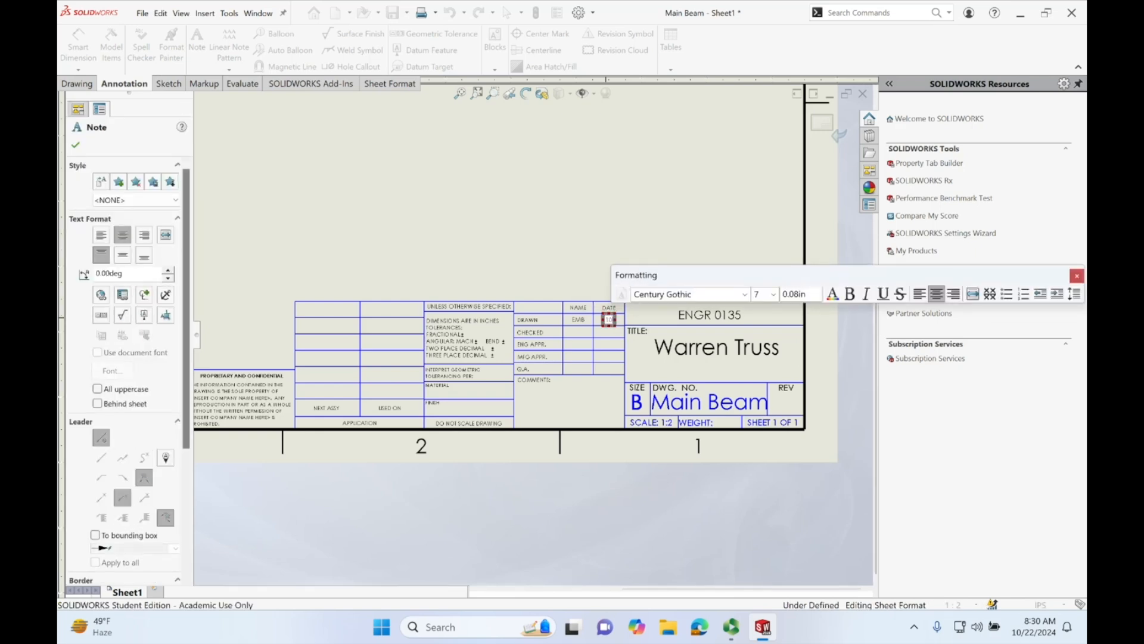
text(10/22/2024)
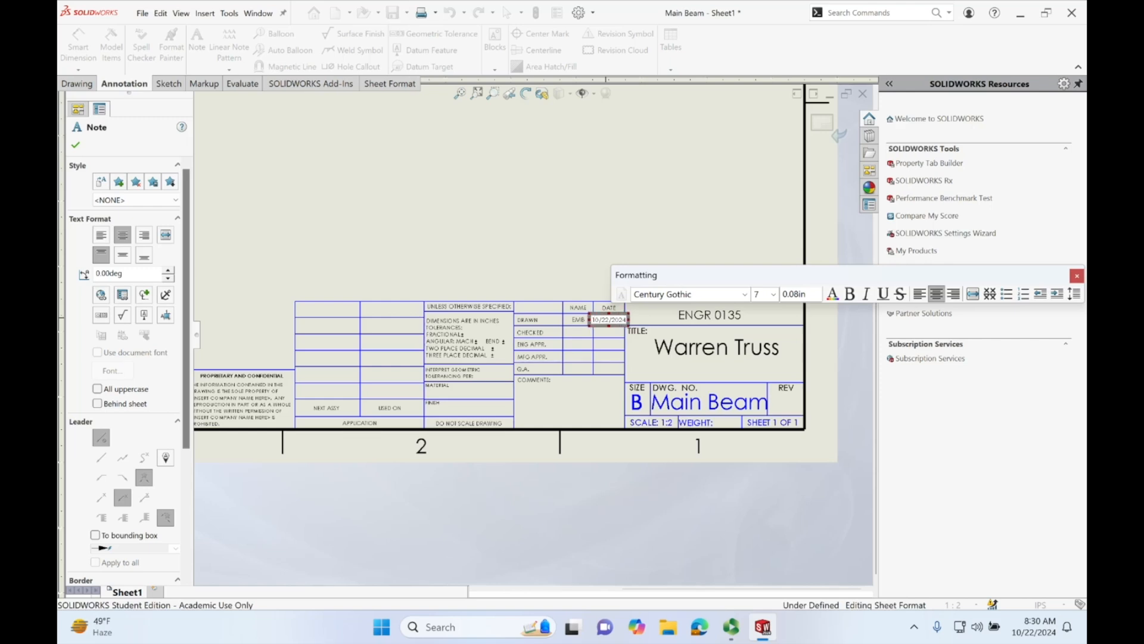
mouse_move(574, 284)
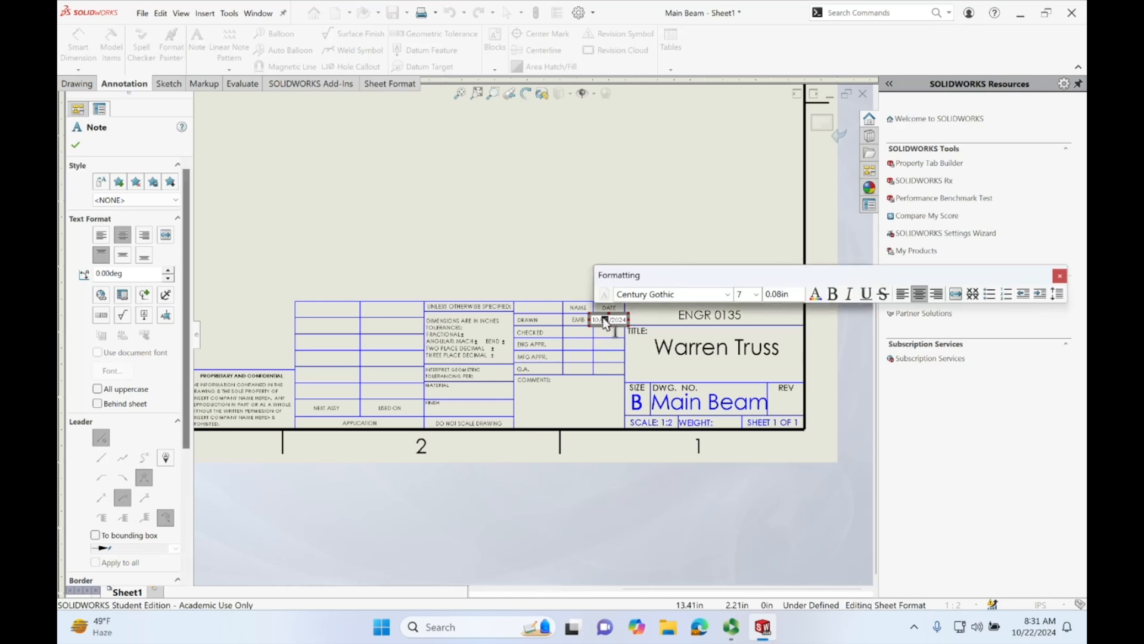
click(759, 293)
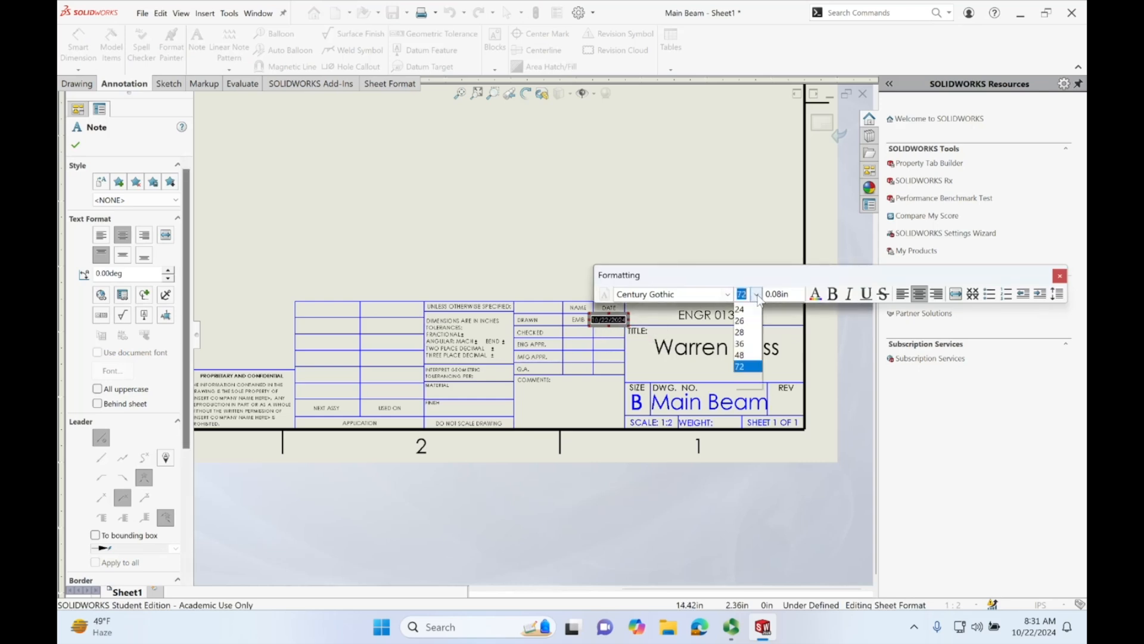
click(745, 366)
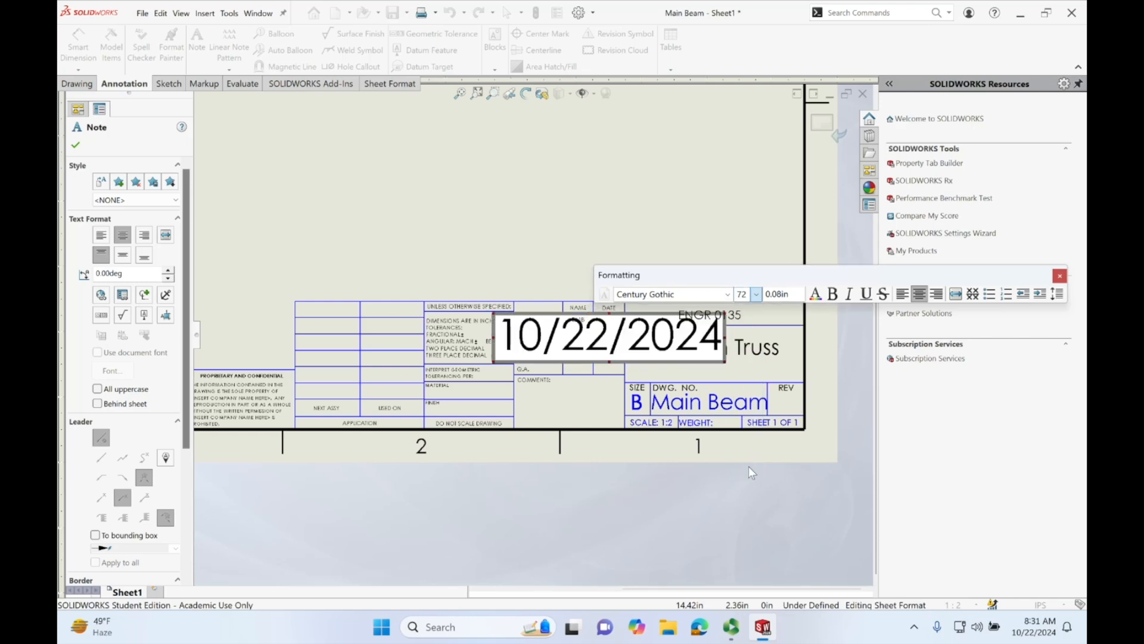
click(756, 293)
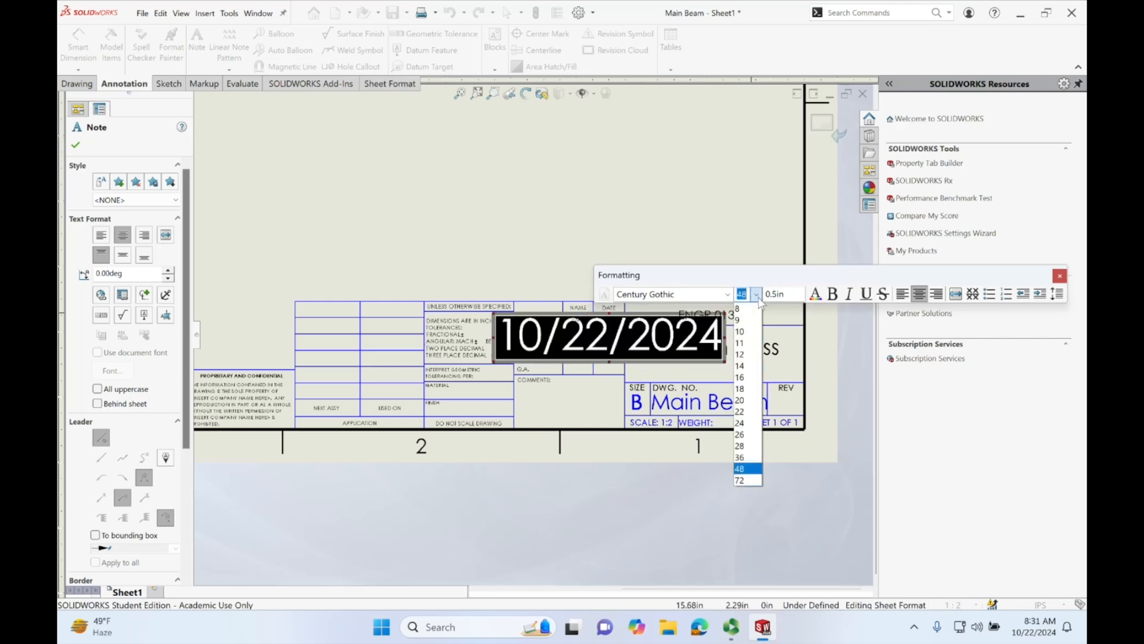
click(739, 308)
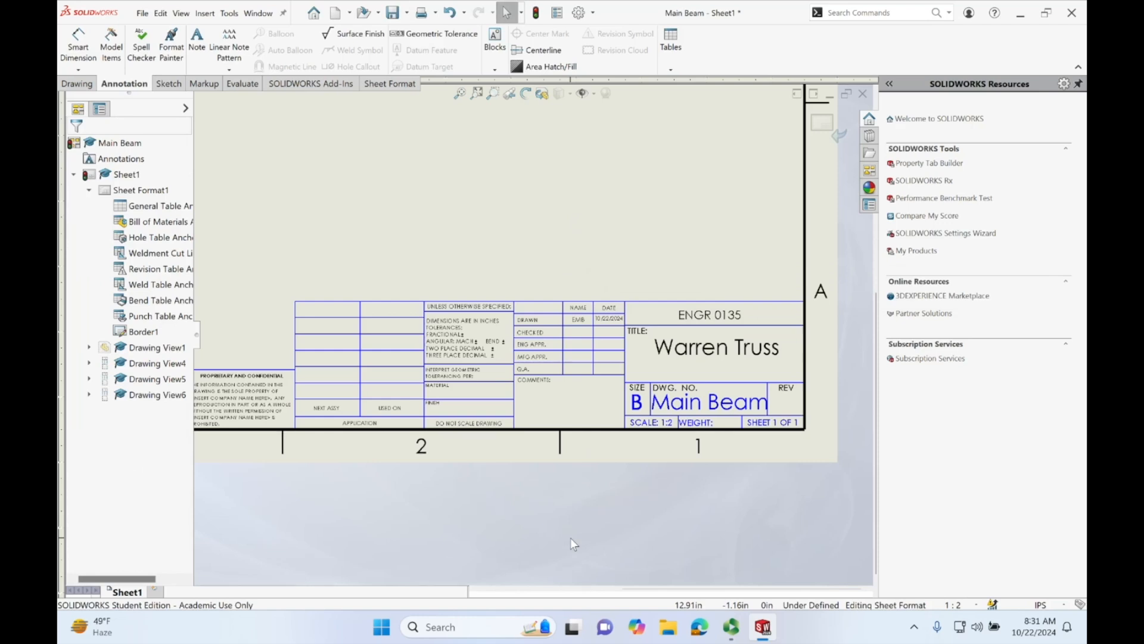
mouse_move(774, 429)
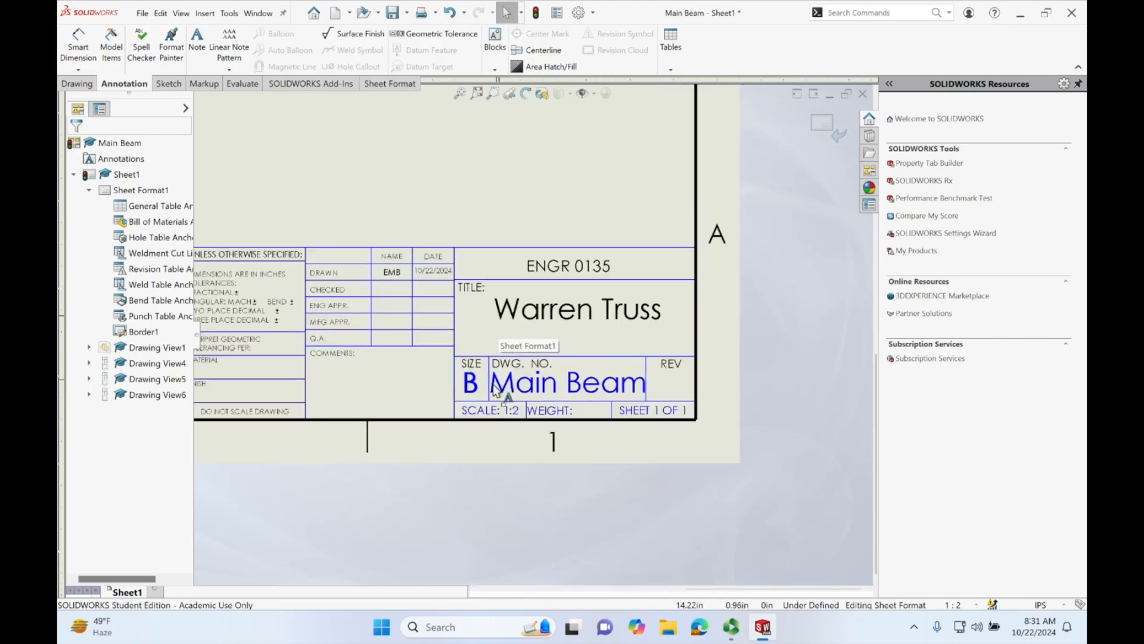
mouse_move(509, 415)
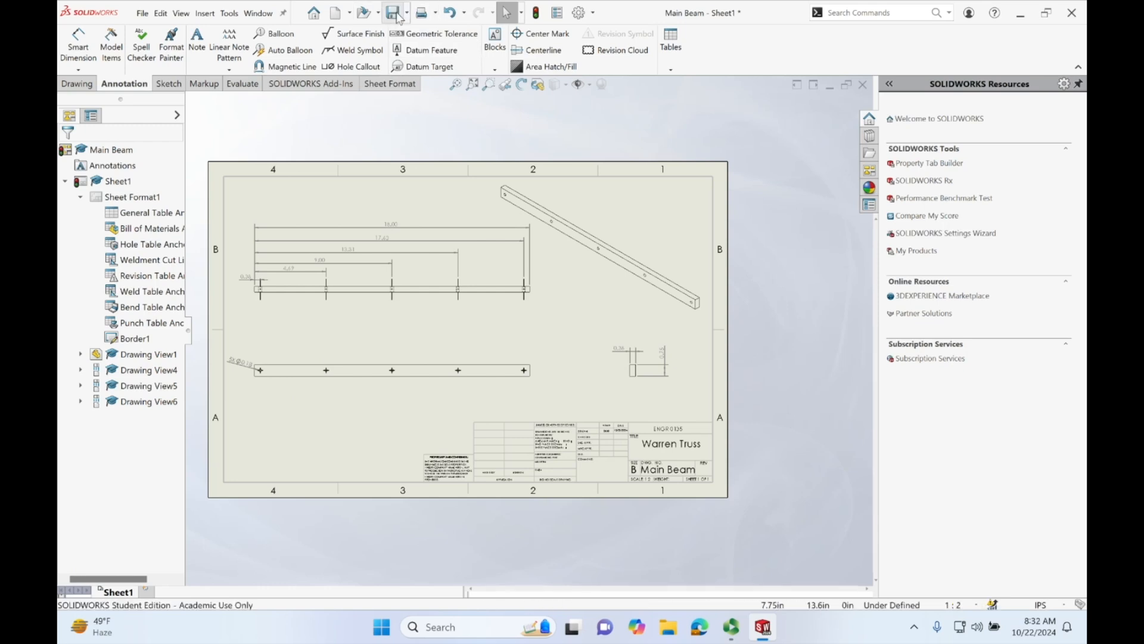
Step: Save the drawing as 'Main Beam Drawing'
click(392, 12)
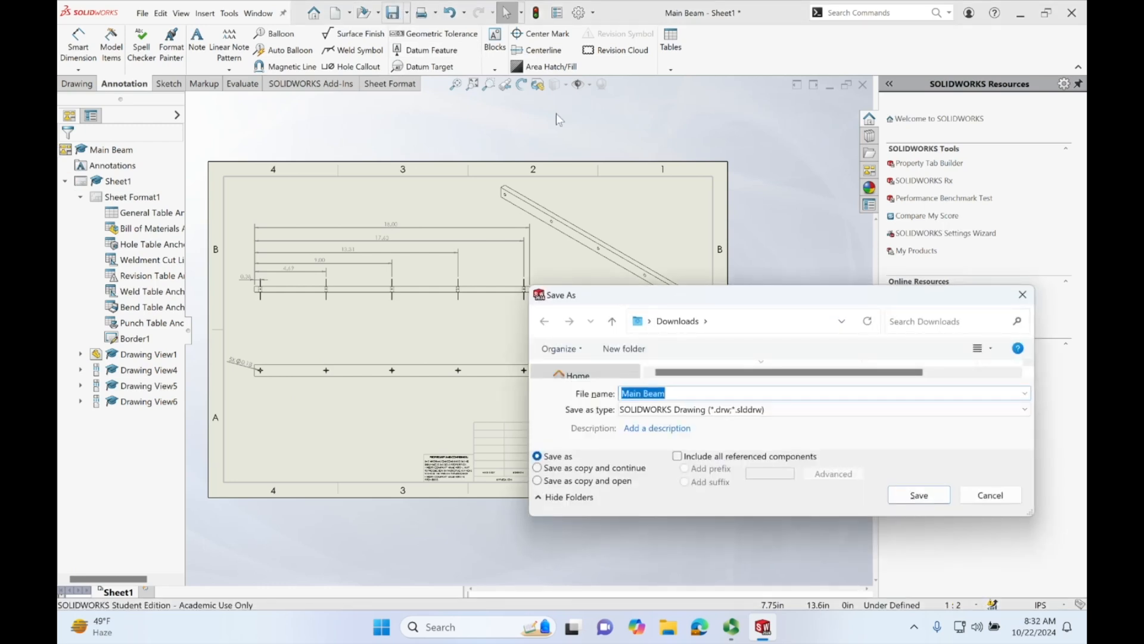
click(672, 393)
text( Drawing)
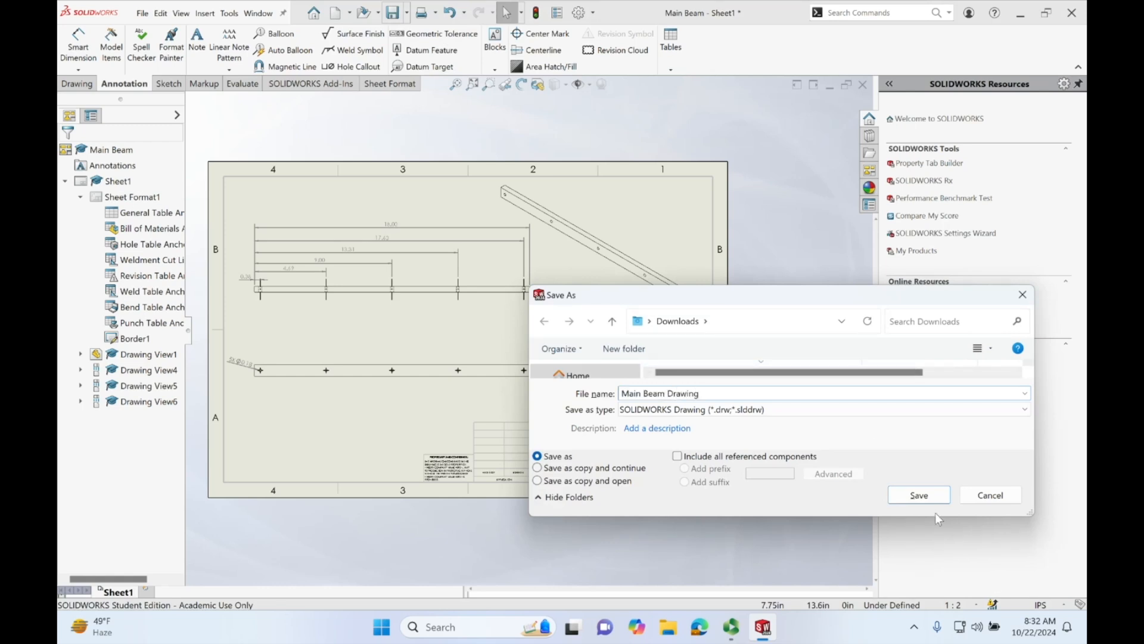
click(919, 494)
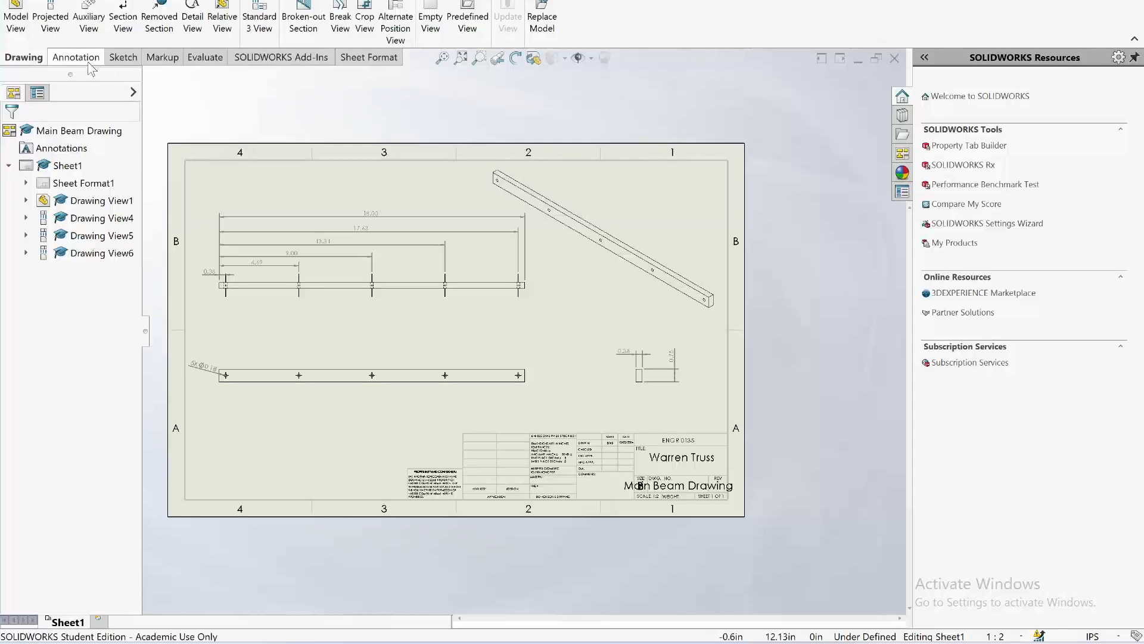
Step: Add a lengthwise centerline through the holes of the lower beam view and confirm it
click(76, 56)
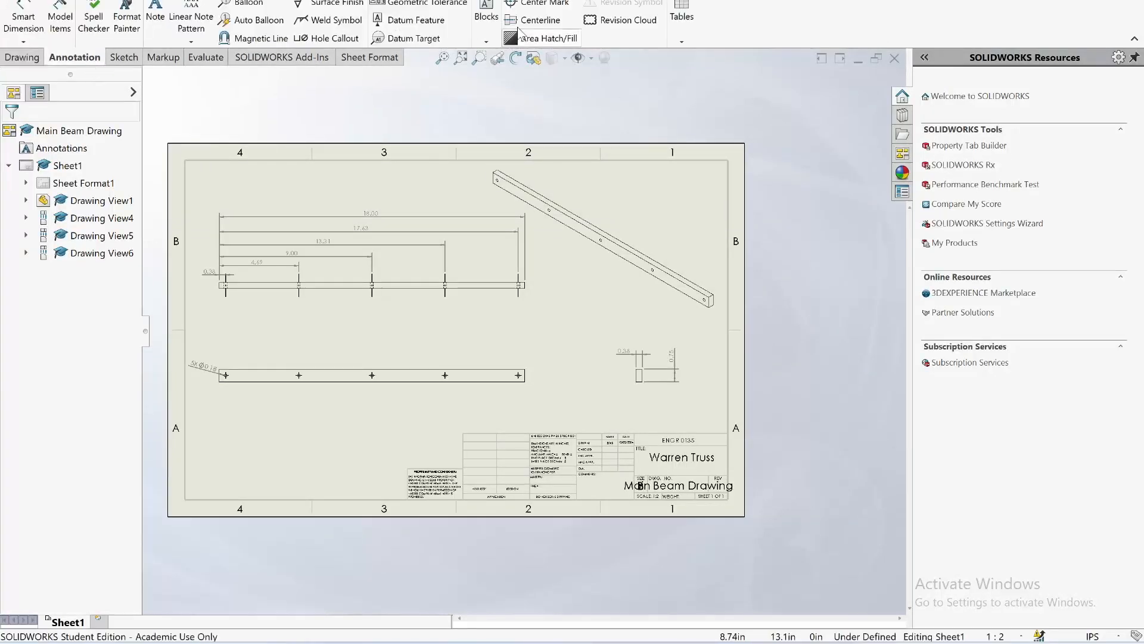
mouse_move(524, 23)
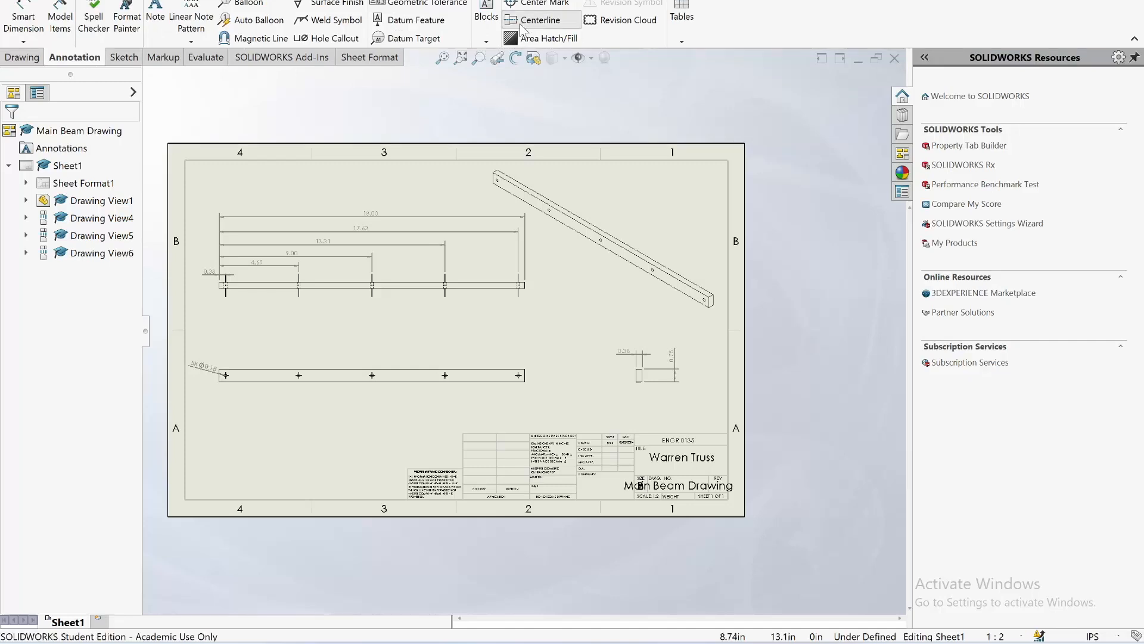
click(544, 19)
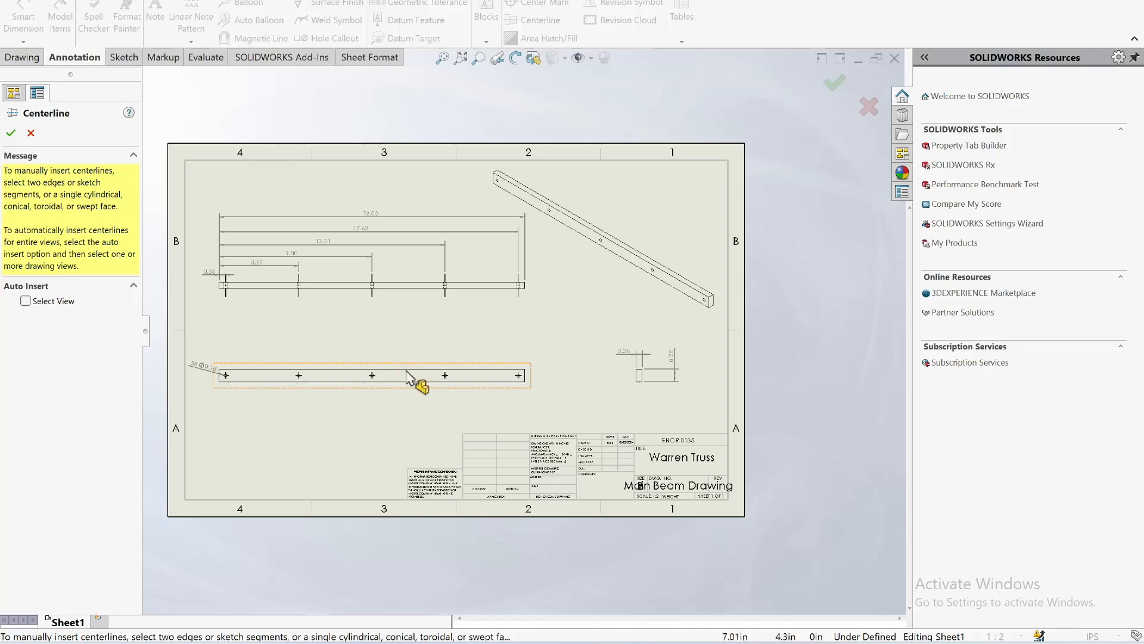
mouse_move(410, 377)
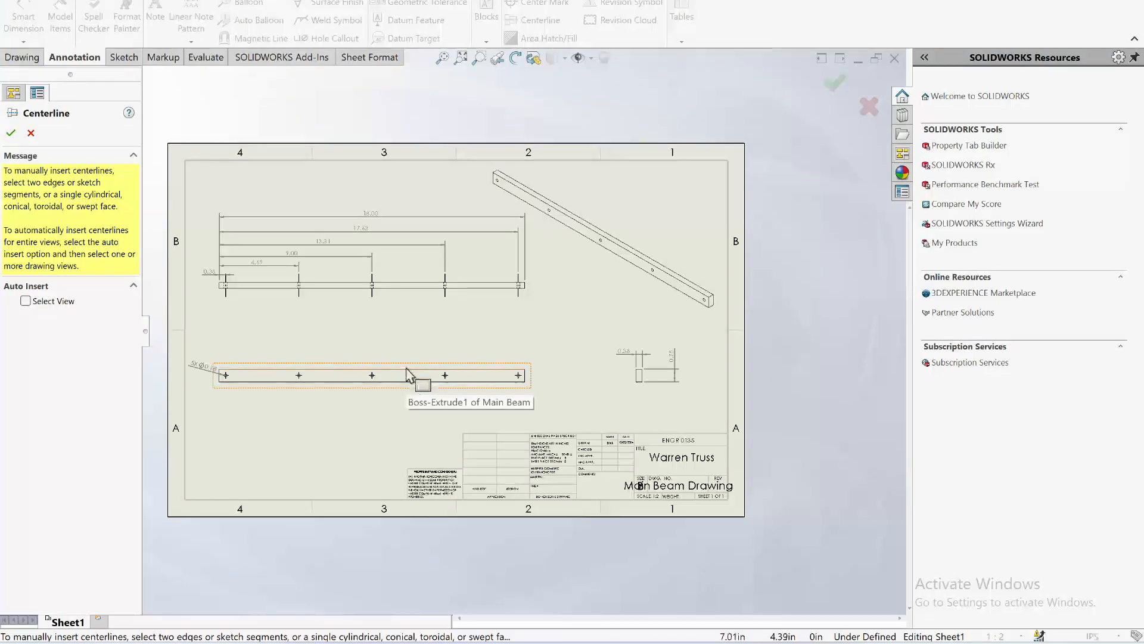
mouse_move(408, 379)
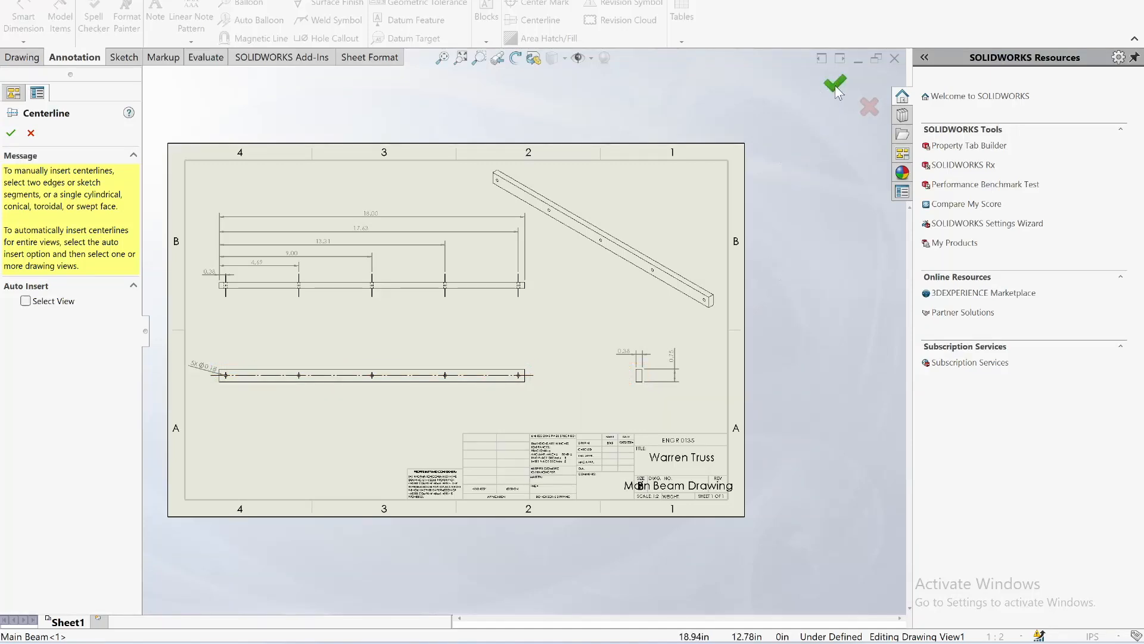
click(834, 83)
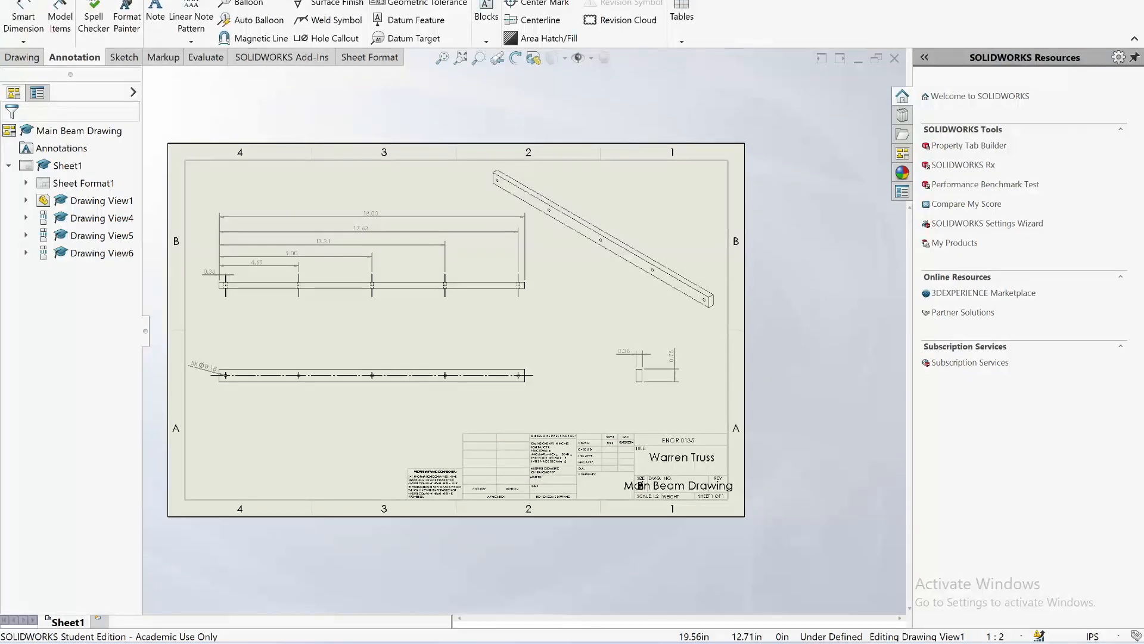
click(521, 294)
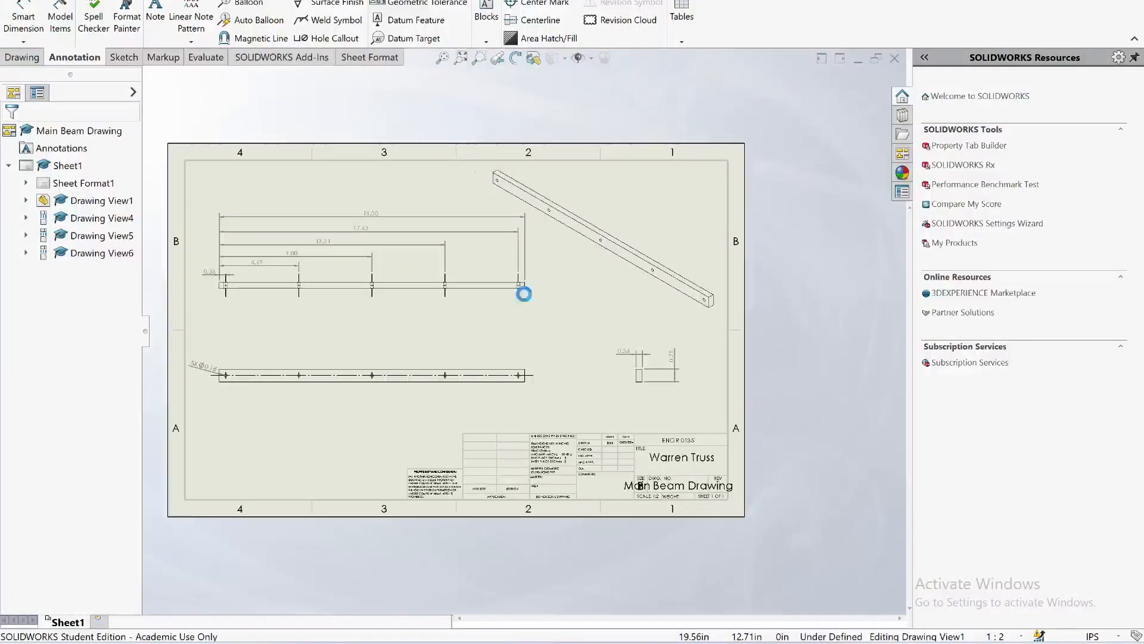